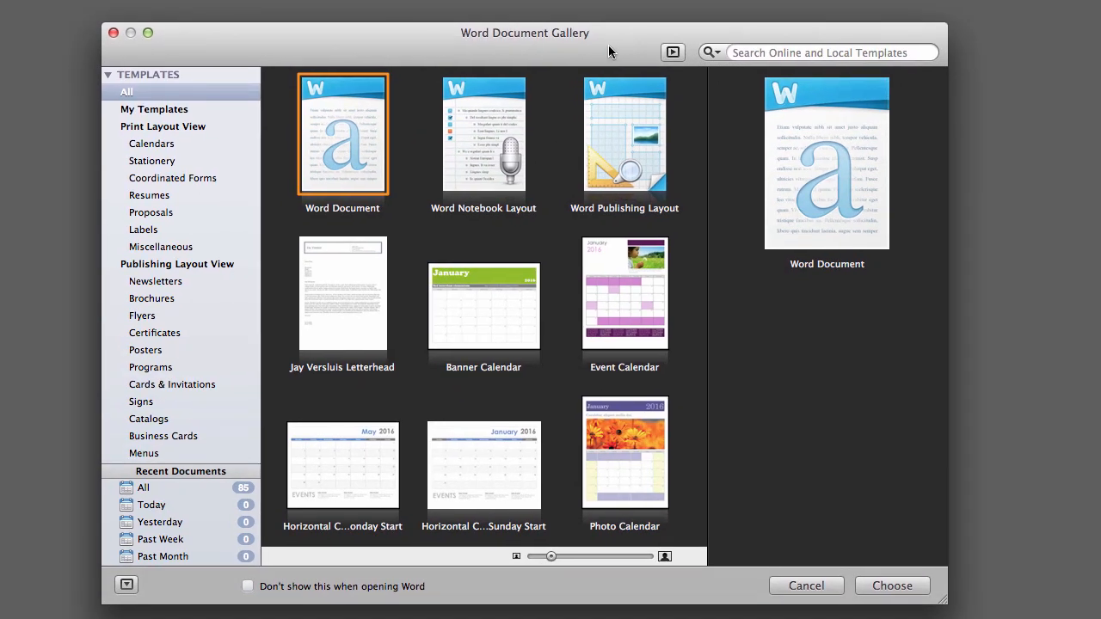
{"action": "mouse_move", "coordinate": [296, 65]}
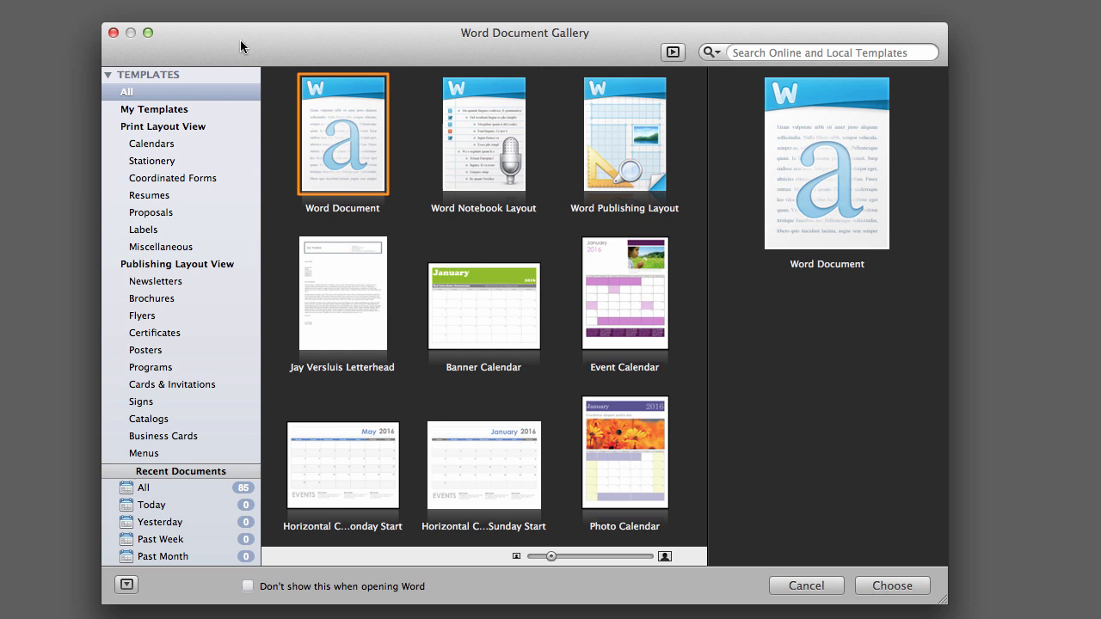
{"action": "mouse_move", "coordinate": [358, 12]}
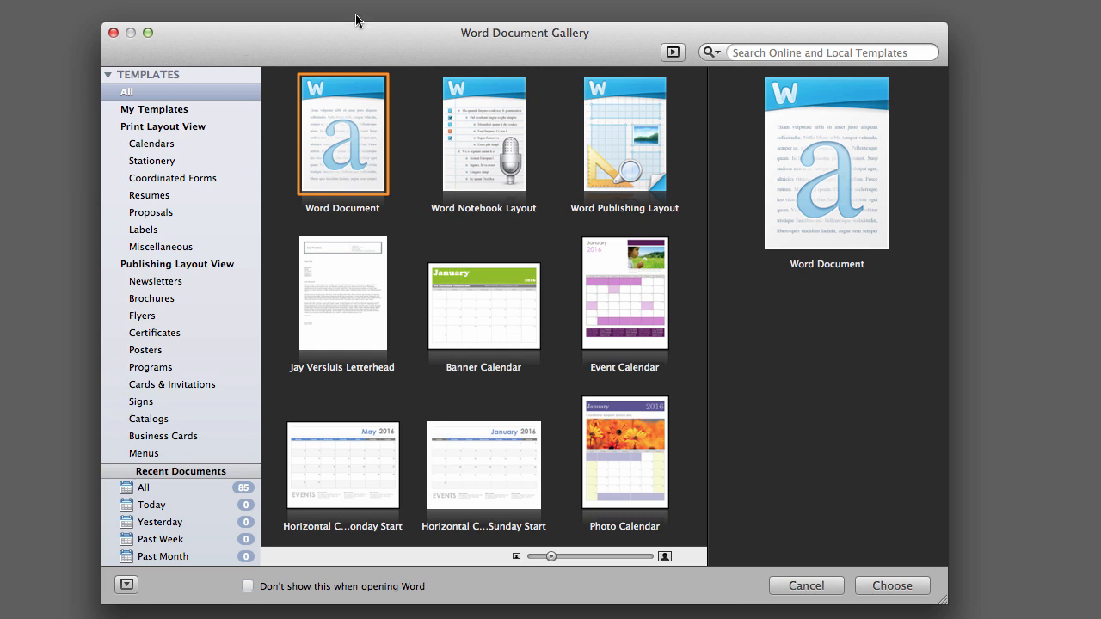
{"action": "mouse_move", "coordinate": [310, 19]}
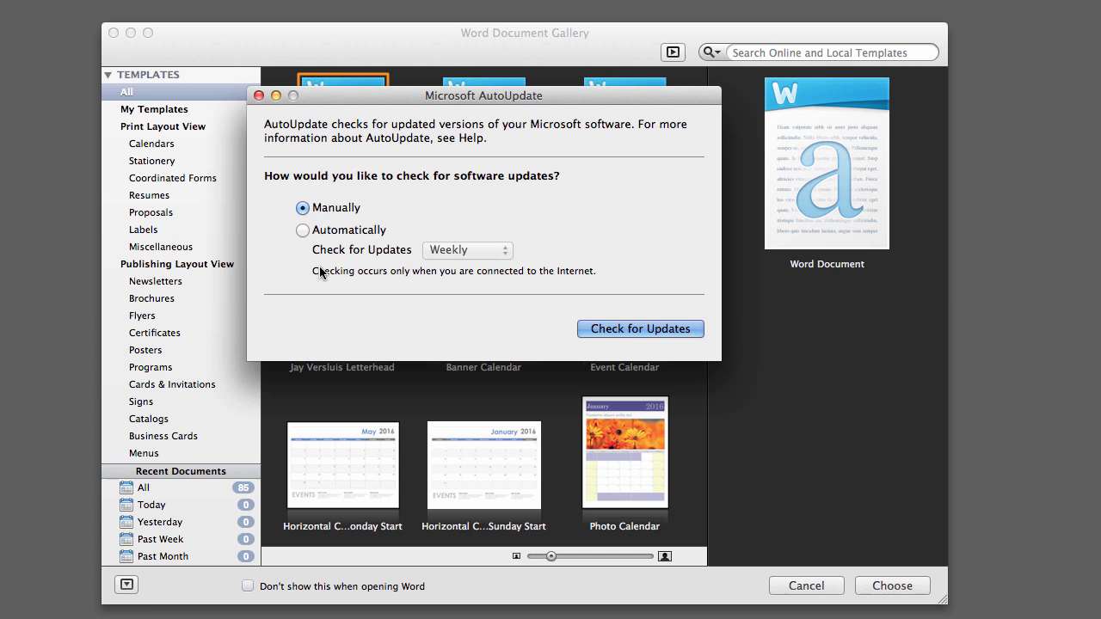
- Keep checks manual, check for updates and choose to install the Office 2011 14.4.3 Update
{"action": "left_click", "coordinate": [302, 230]}
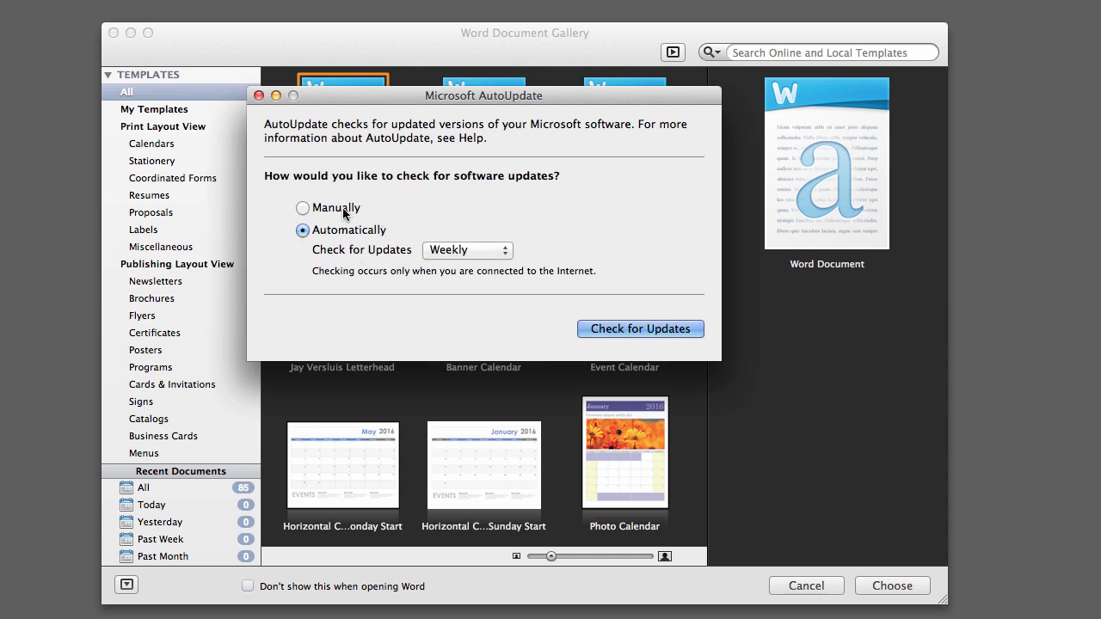
{"action": "left_click", "coordinate": [303, 207]}
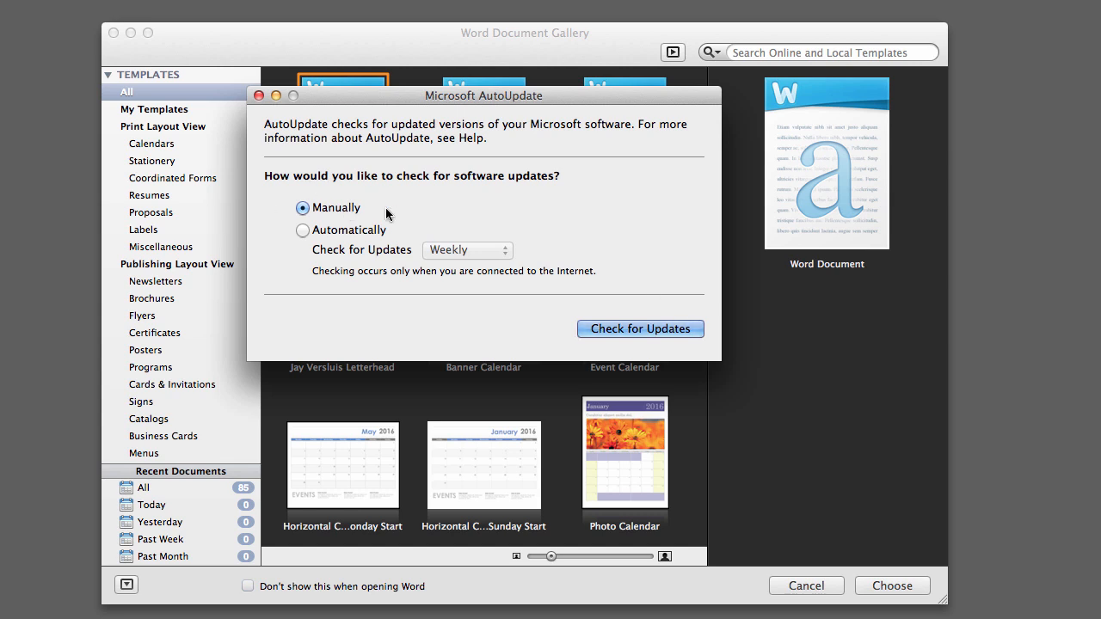
{"action": "left_click", "coordinate": [640, 328]}
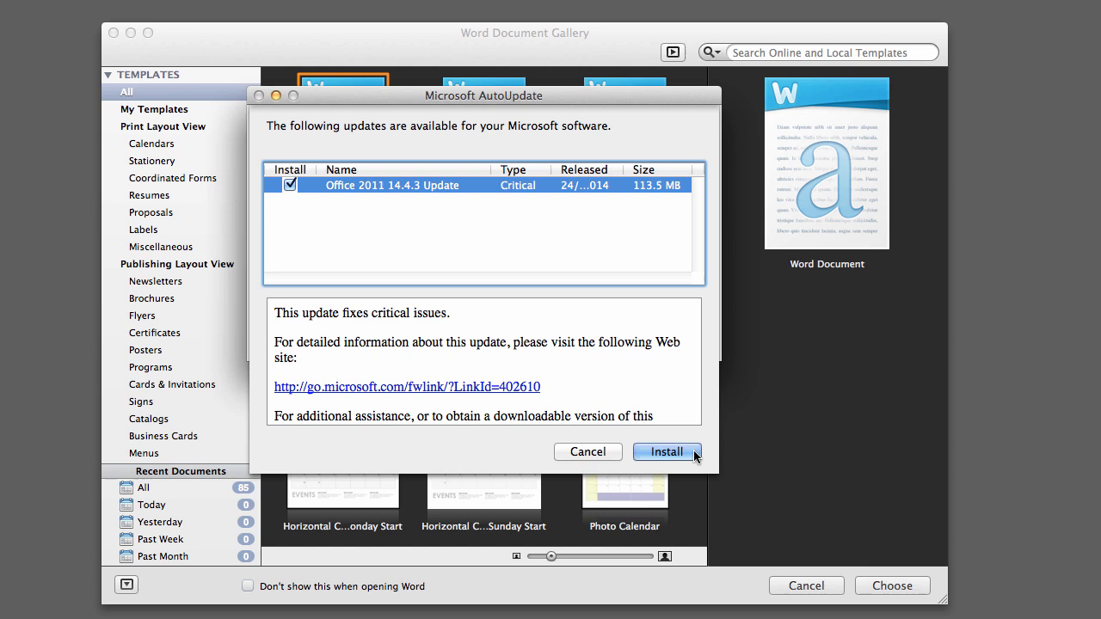
{"action": "left_click", "coordinate": [668, 452]}
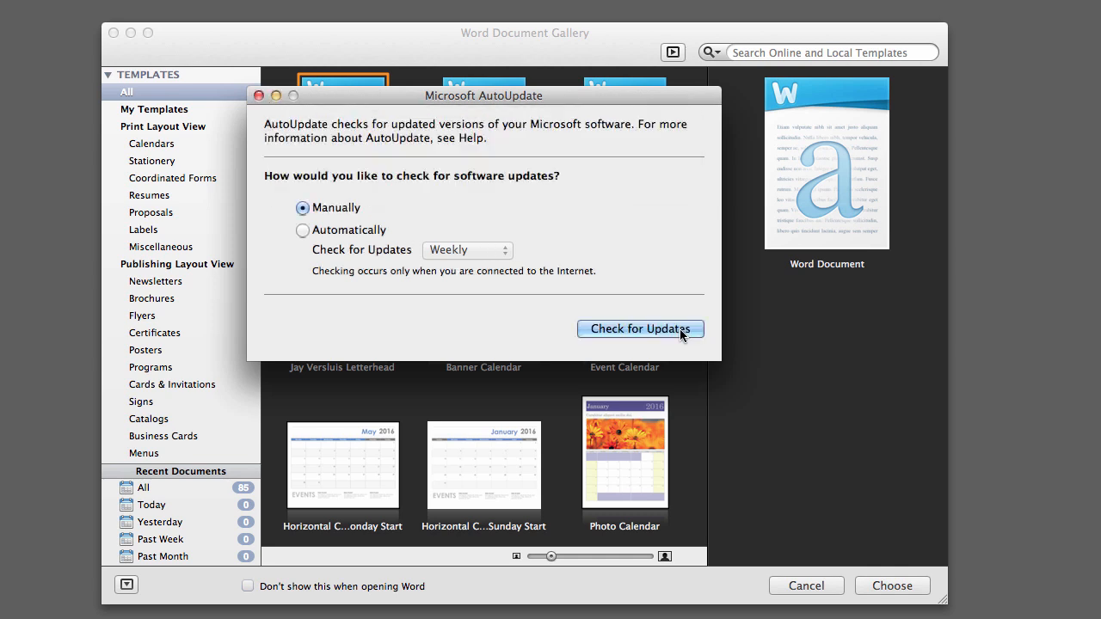
- Bring the 14.4.3 update installer's welcome page up on its own, hiding Word and AutoUpdate
{"action": "left_click", "coordinate": [640, 329]}
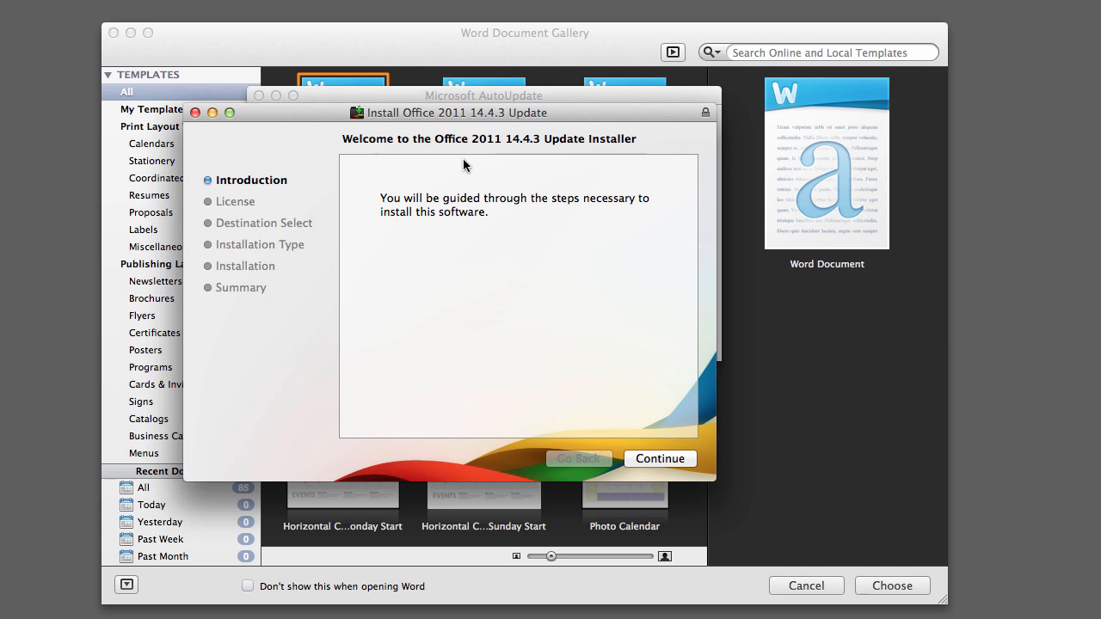
{"action": "mouse_move", "coordinate": [334, 27]}
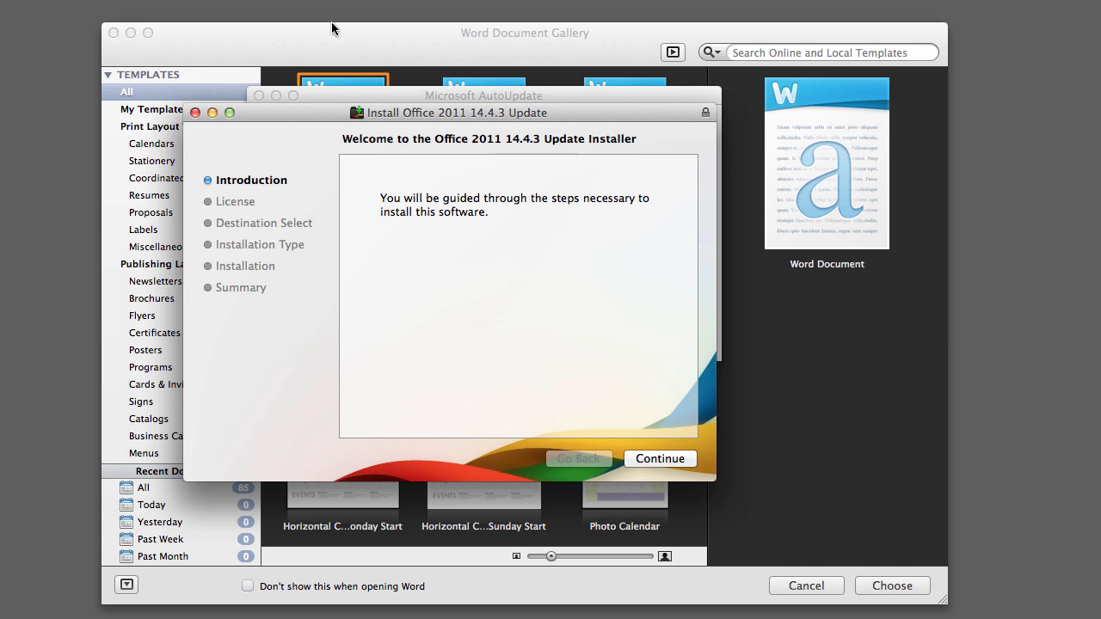
{"action": "left_click", "coordinate": [193, 113]}
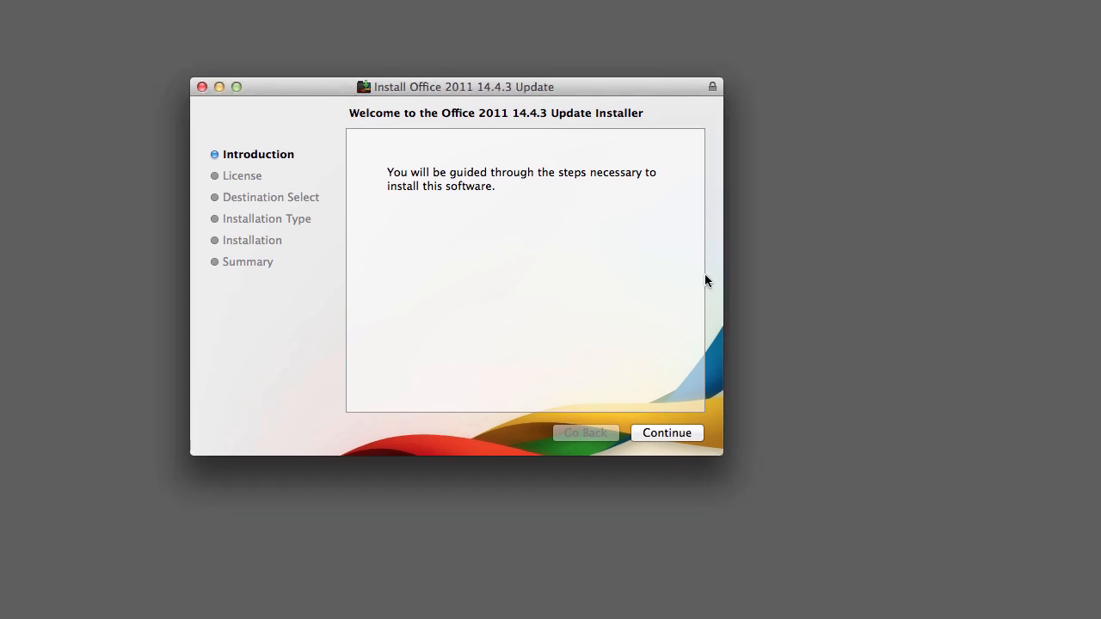
- Agree to the license, accept Macintosh HD as destination and start the standard installation
{"action": "left_click", "coordinate": [668, 434]}
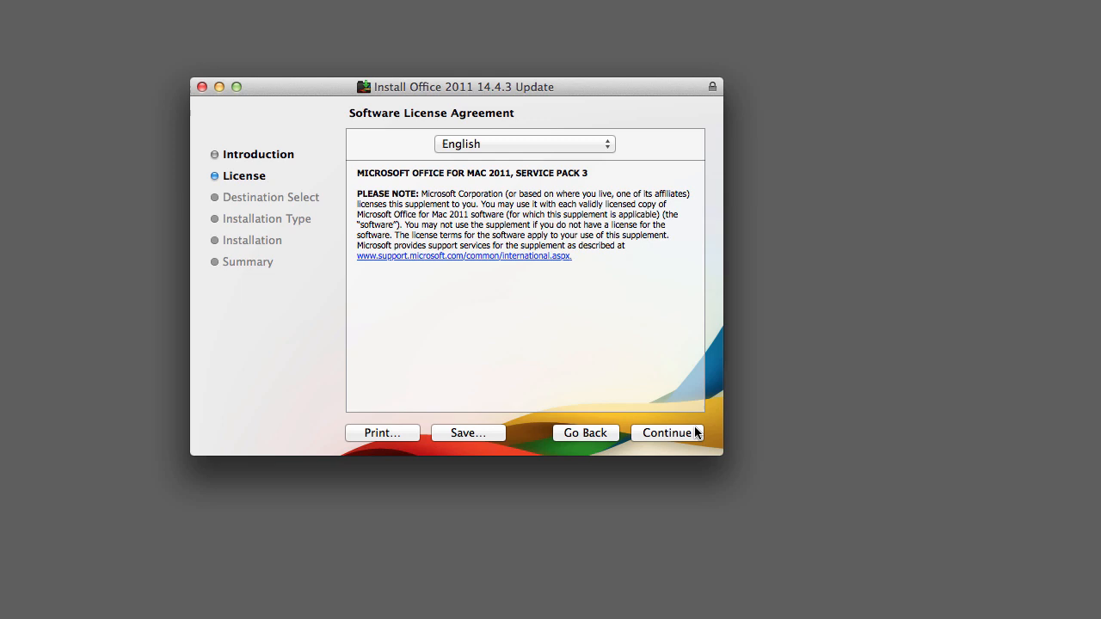
{"action": "left_click", "coordinate": [667, 434]}
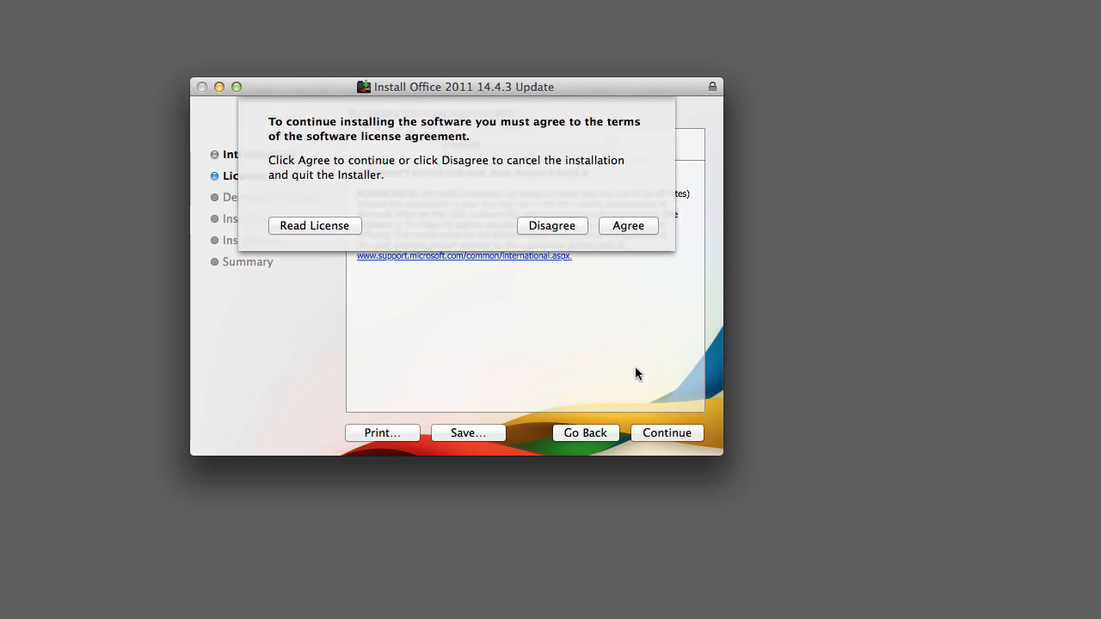
{"action": "left_click", "coordinate": [628, 226]}
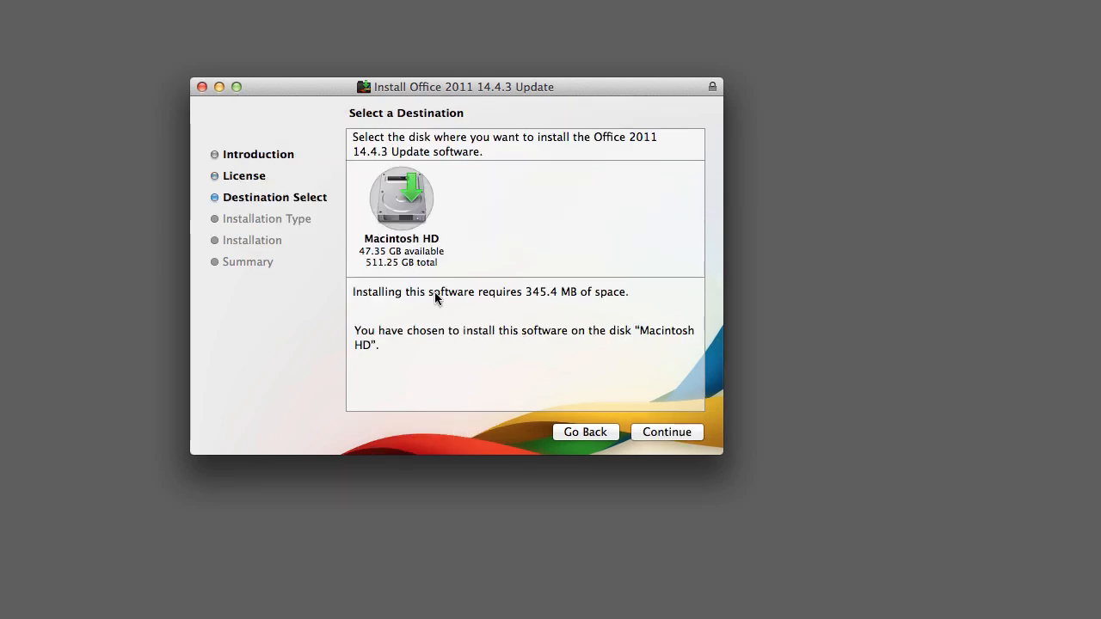
{"action": "left_click", "coordinate": [668, 432]}
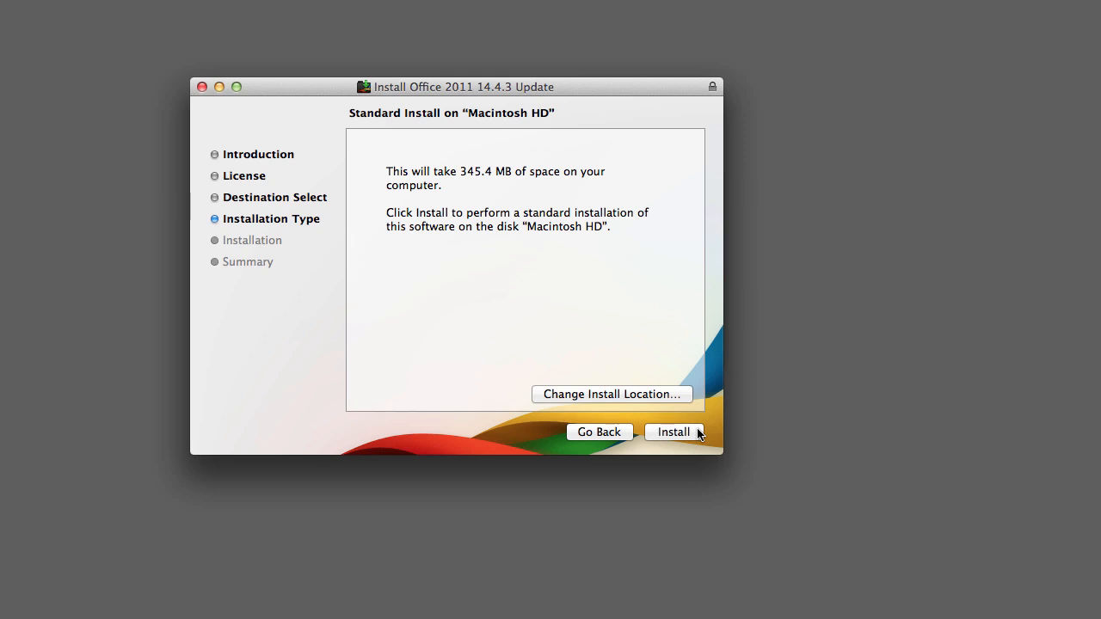
{"action": "mouse_move", "coordinate": [698, 444]}
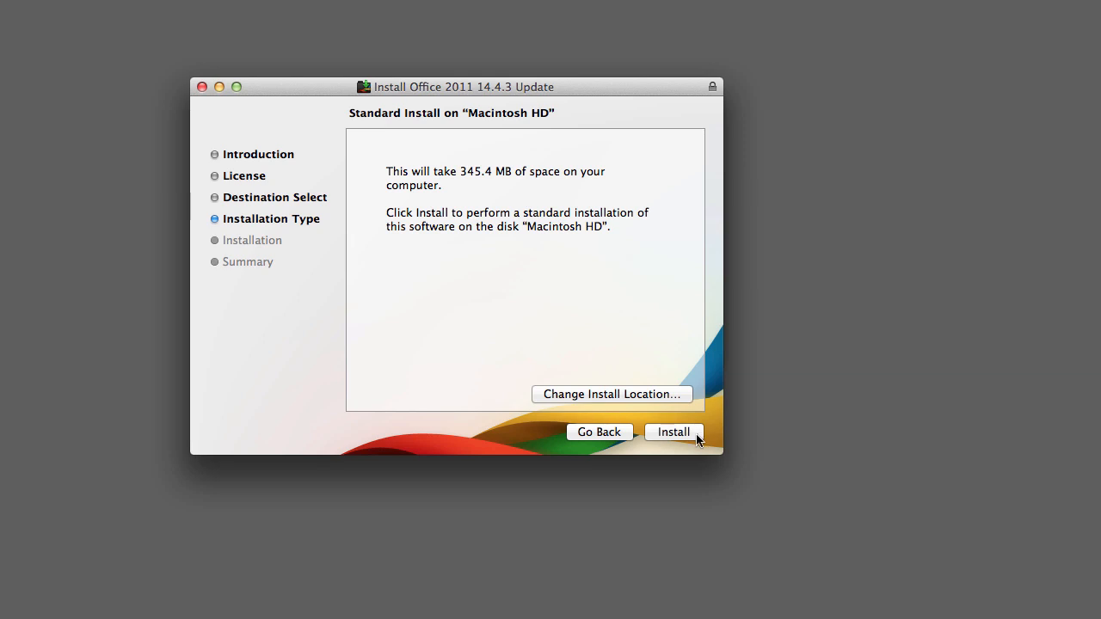
{"action": "left_click", "coordinate": [674, 434]}
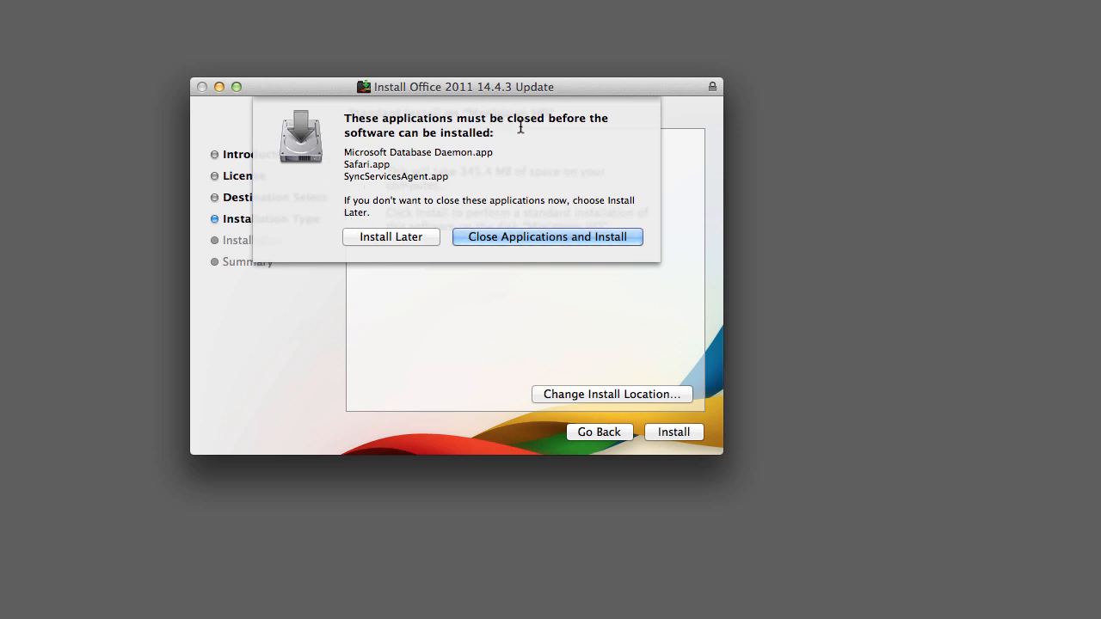
{"action": "mouse_move", "coordinate": [605, 131]}
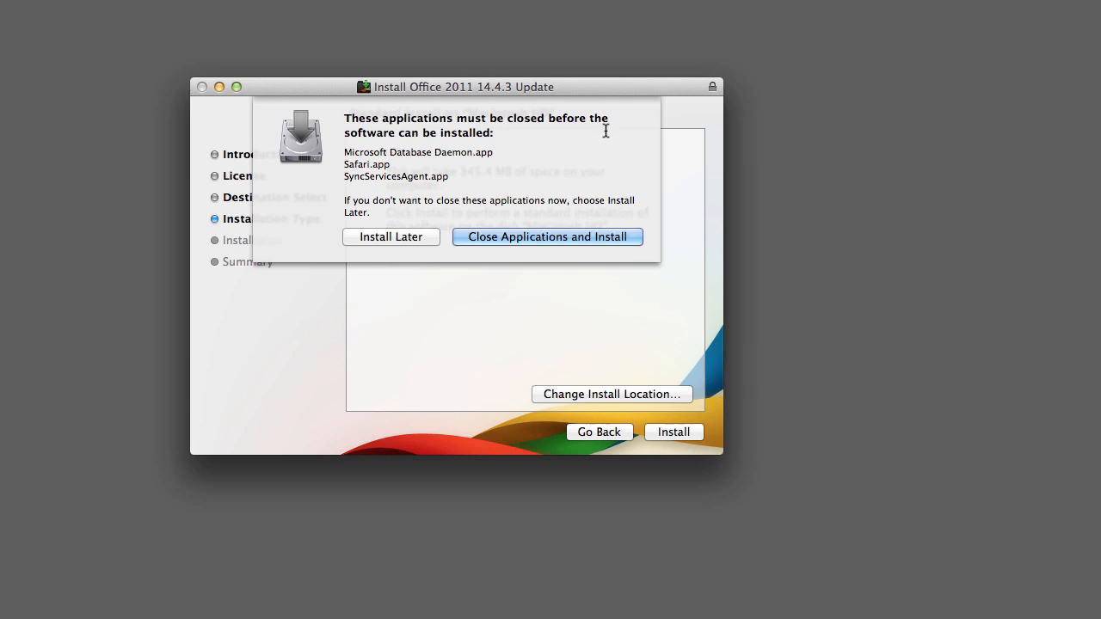
- Select Safari.app and Microsoft Database Daemon.app in the close-applications alert
{"action": "double_click", "coordinate": [420, 152]}
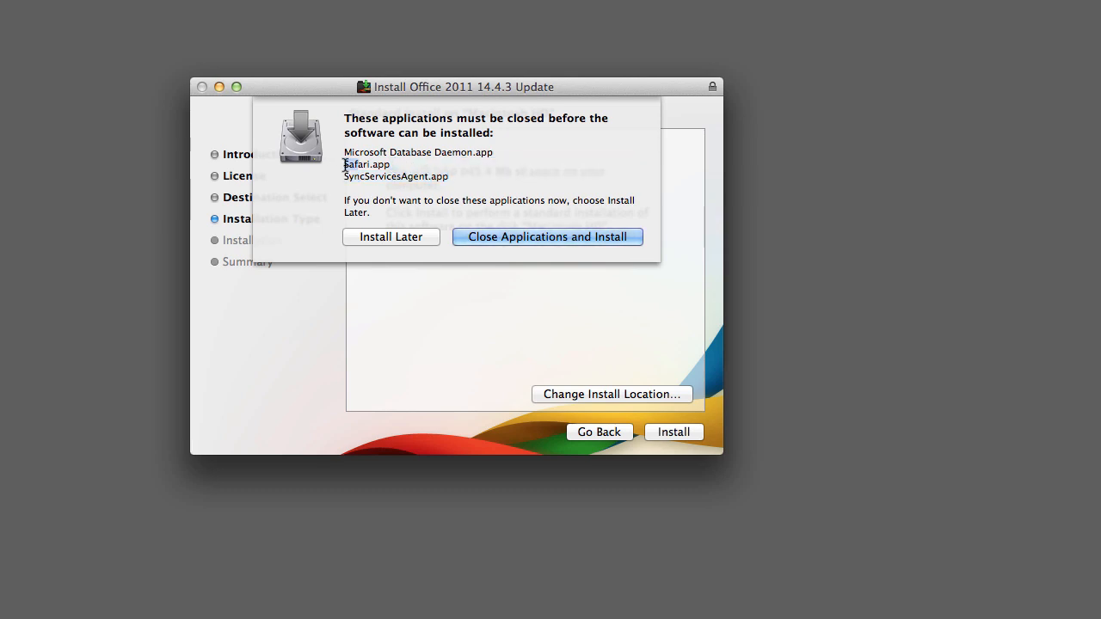
{"action": "left_click", "coordinate": [366, 165]}
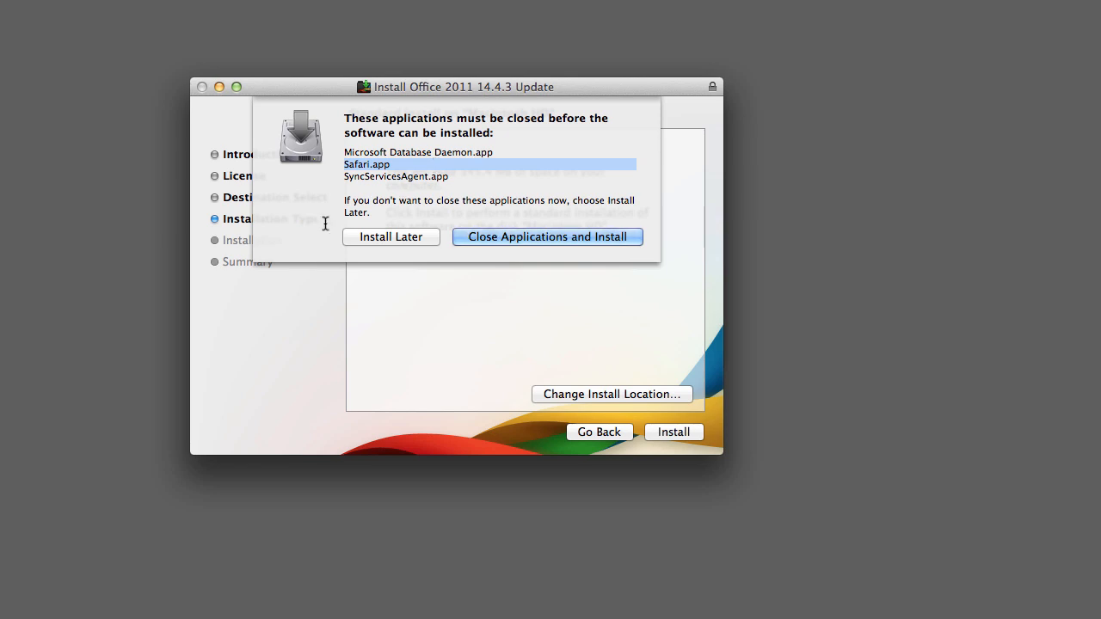
{"action": "mouse_move", "coordinate": [495, 150]}
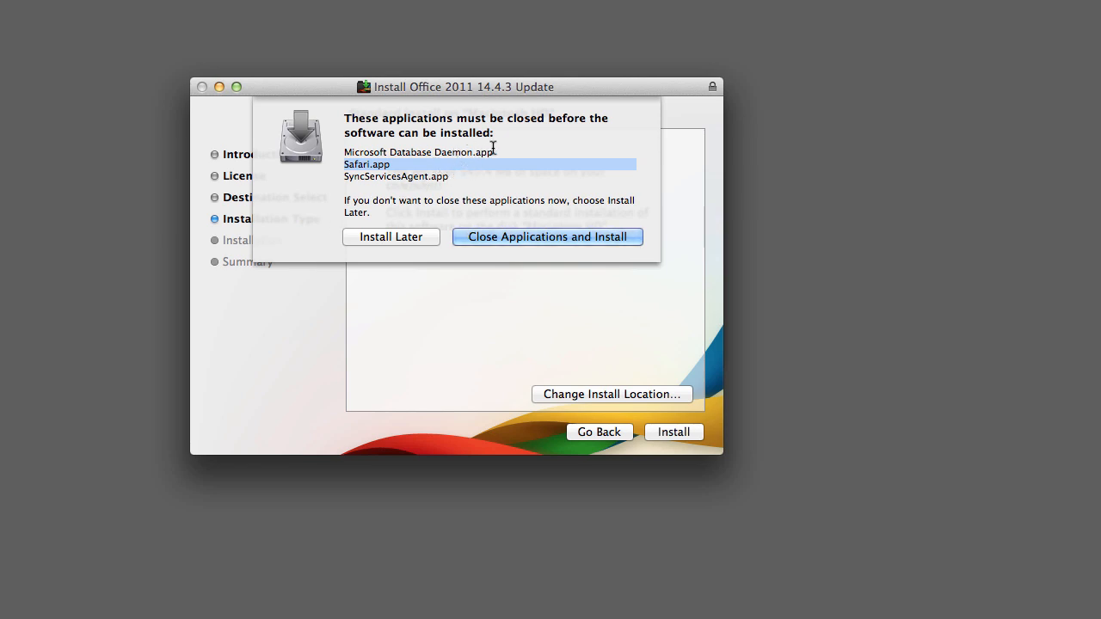
{"action": "mouse_move", "coordinate": [461, 180]}
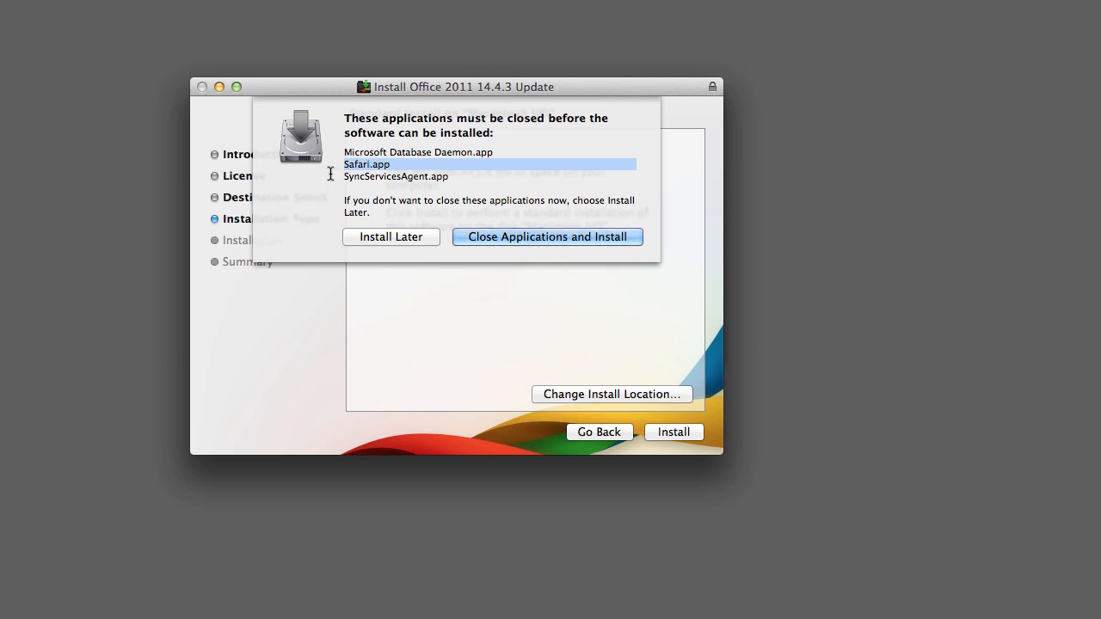
{"action": "left_click", "coordinate": [418, 151]}
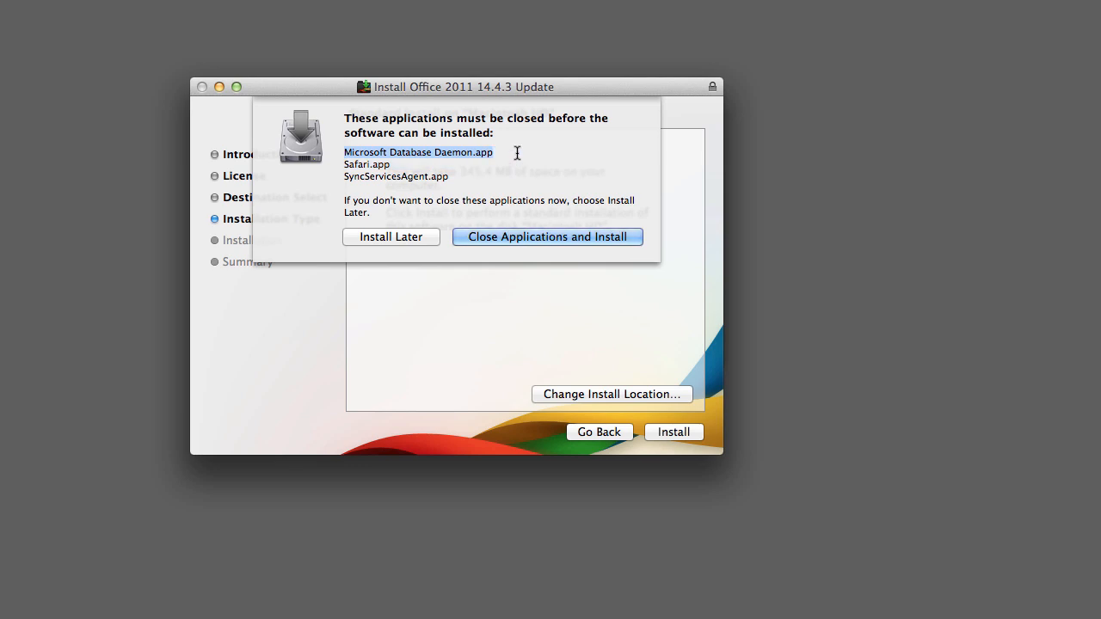
{"action": "mouse_move", "coordinate": [292, 309]}
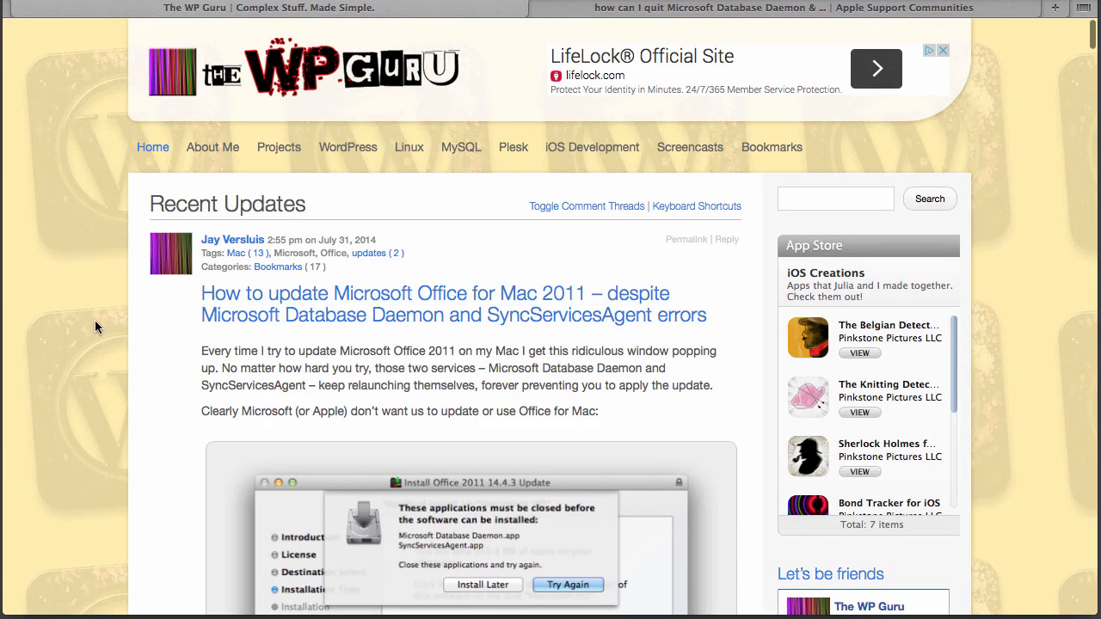
- Scroll through the Apple Support Communities thread toward the Terminal kill-loop command
{"action": "scroll", "scroll_direction": "down", "scroll_amount": 3}
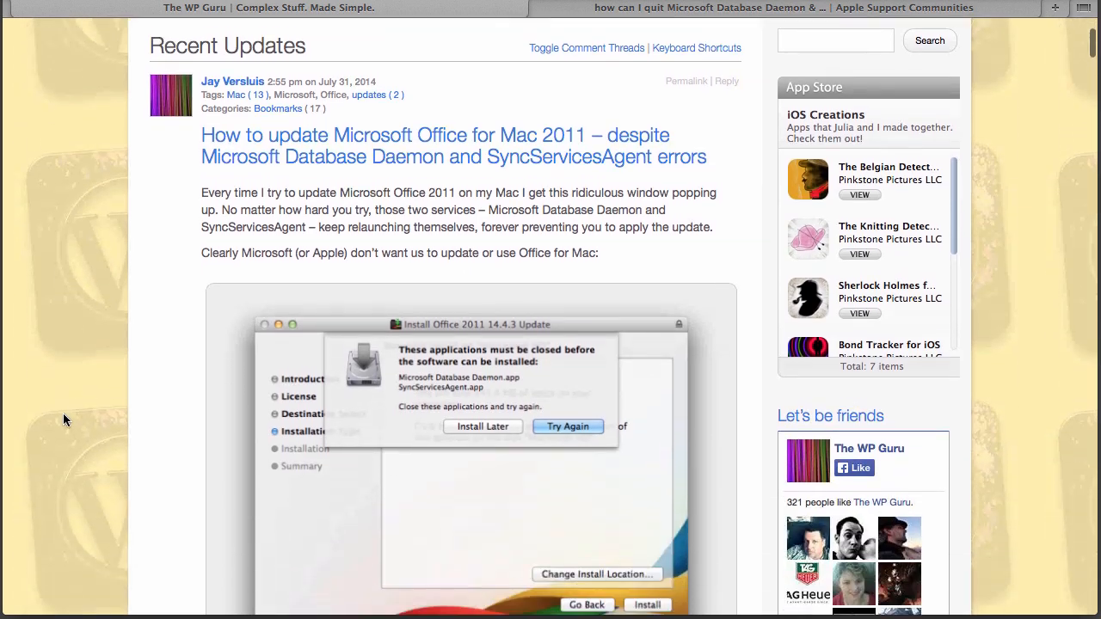
{"action": "scroll", "scroll_direction": "down", "scroll_amount": 3}
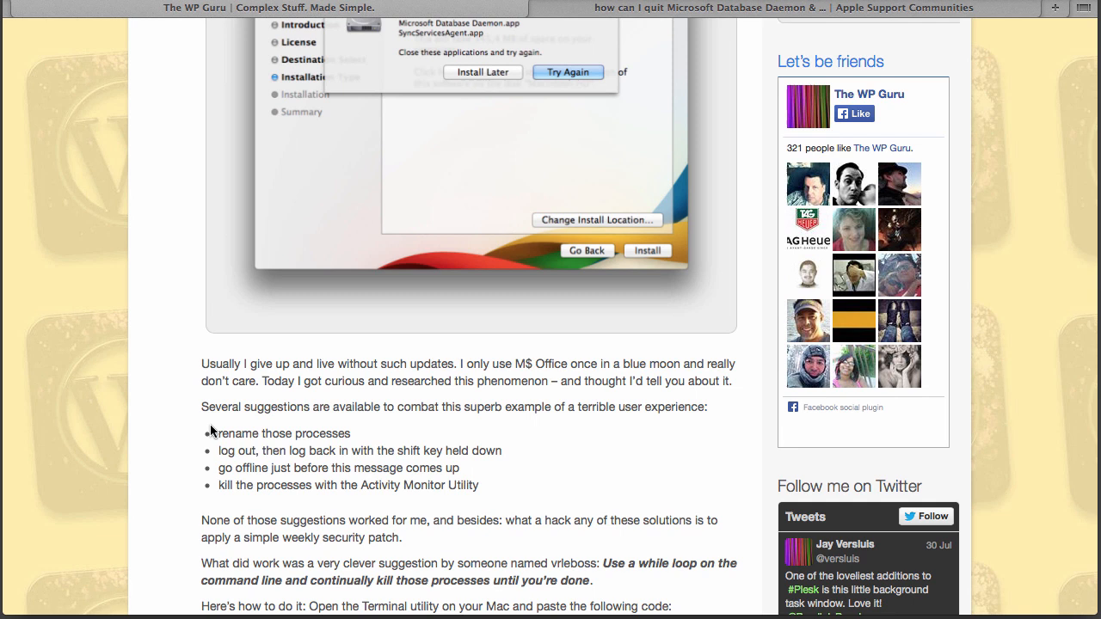
{"action": "mouse_move", "coordinate": [215, 461]}
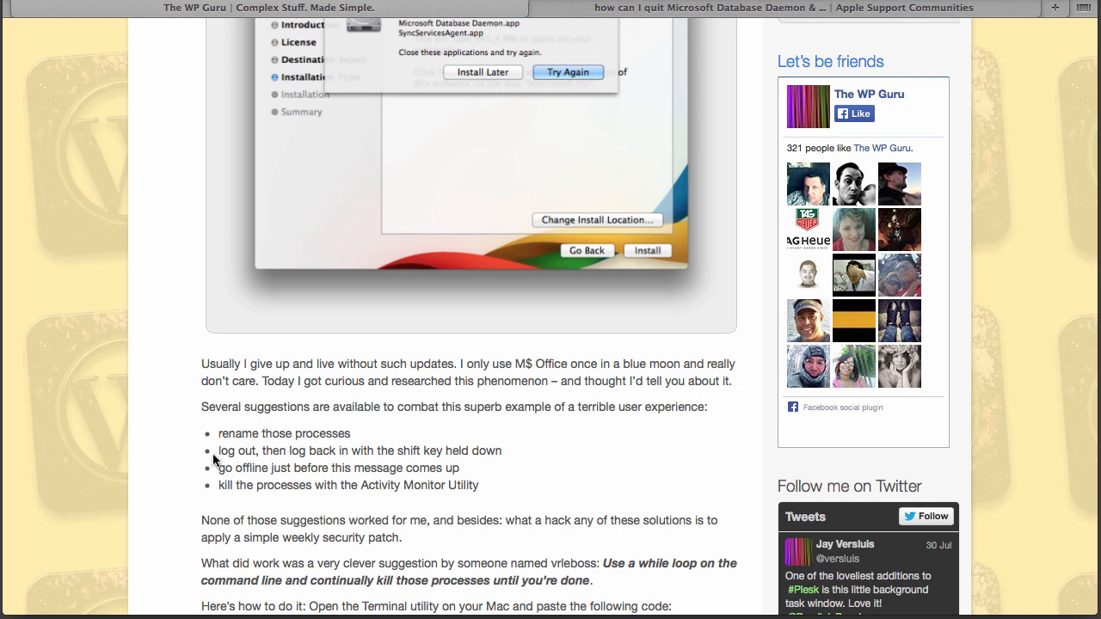
{"action": "mouse_move", "coordinate": [420, 465]}
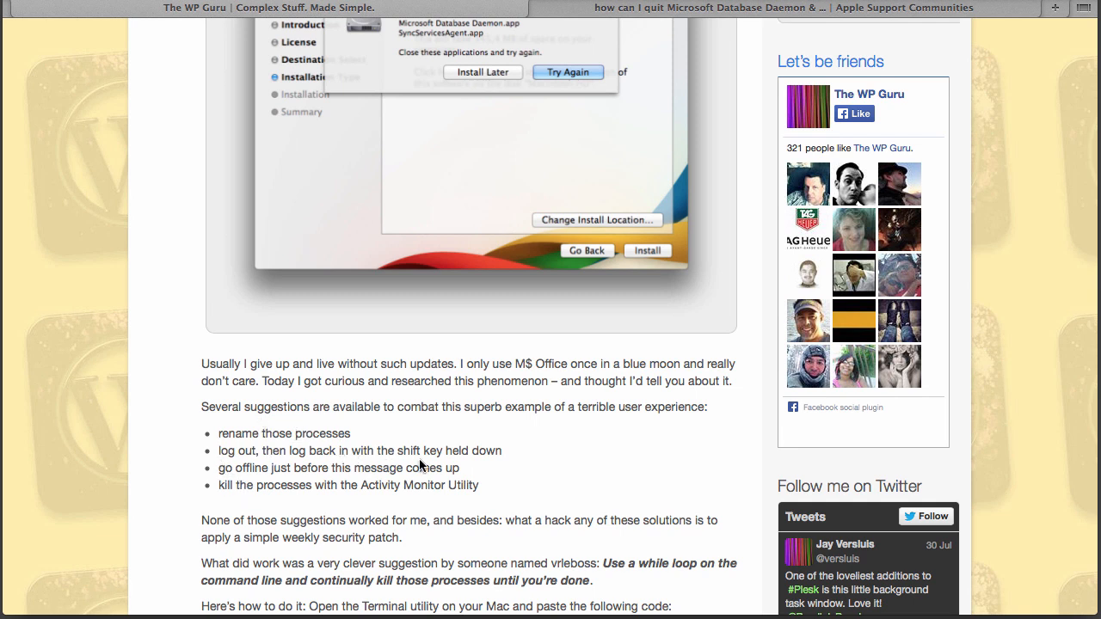
{"action": "mouse_move", "coordinate": [272, 499]}
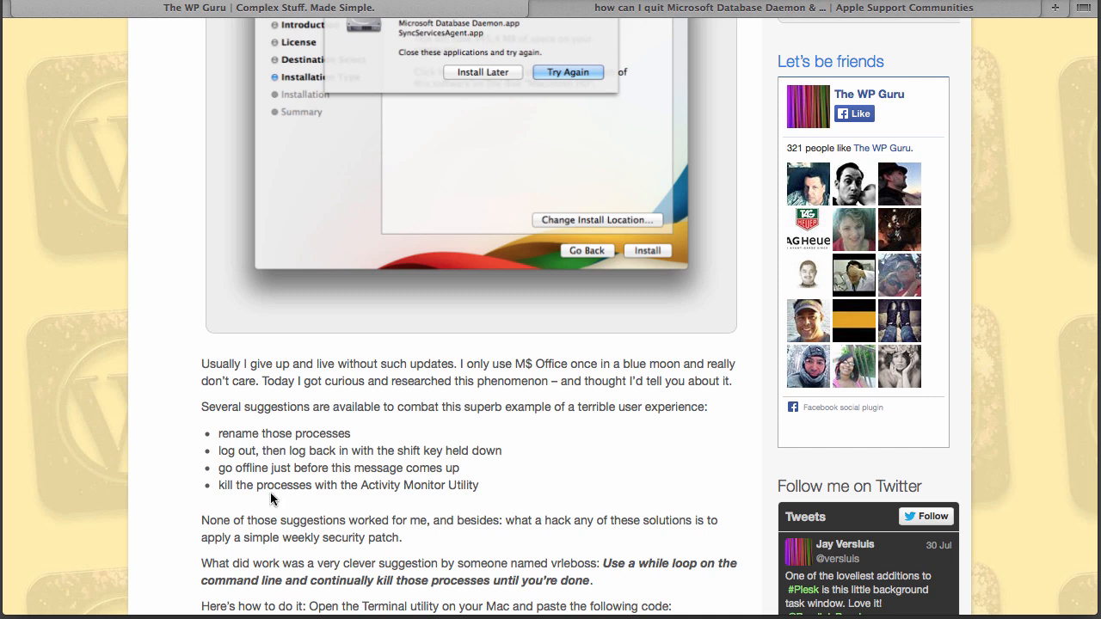
{"action": "mouse_move", "coordinate": [427, 464]}
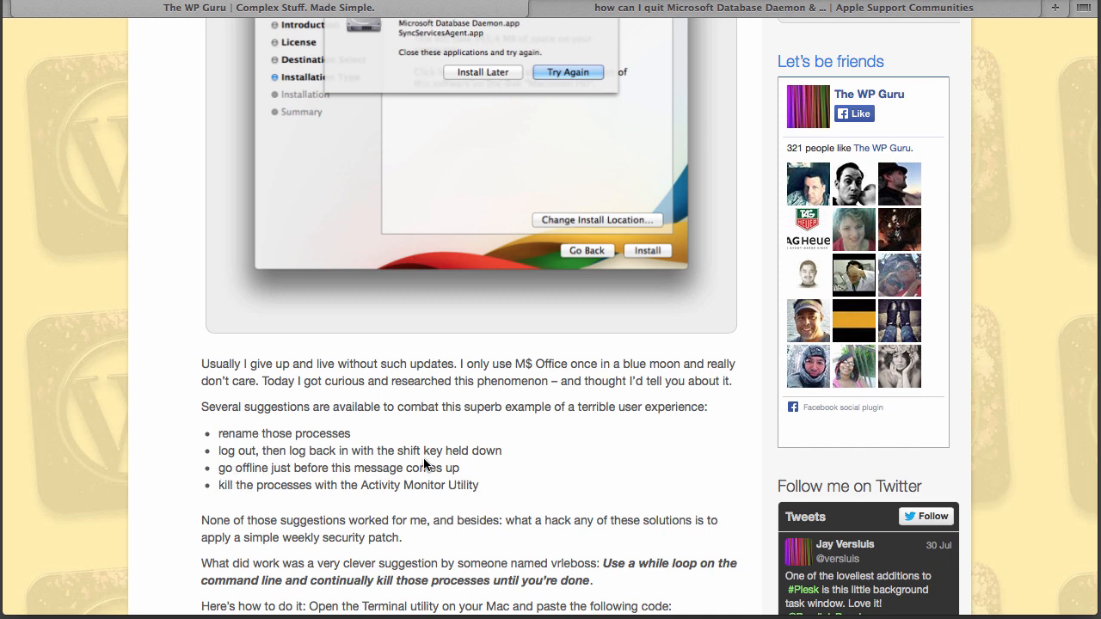
{"action": "mouse_move", "coordinate": [223, 489]}
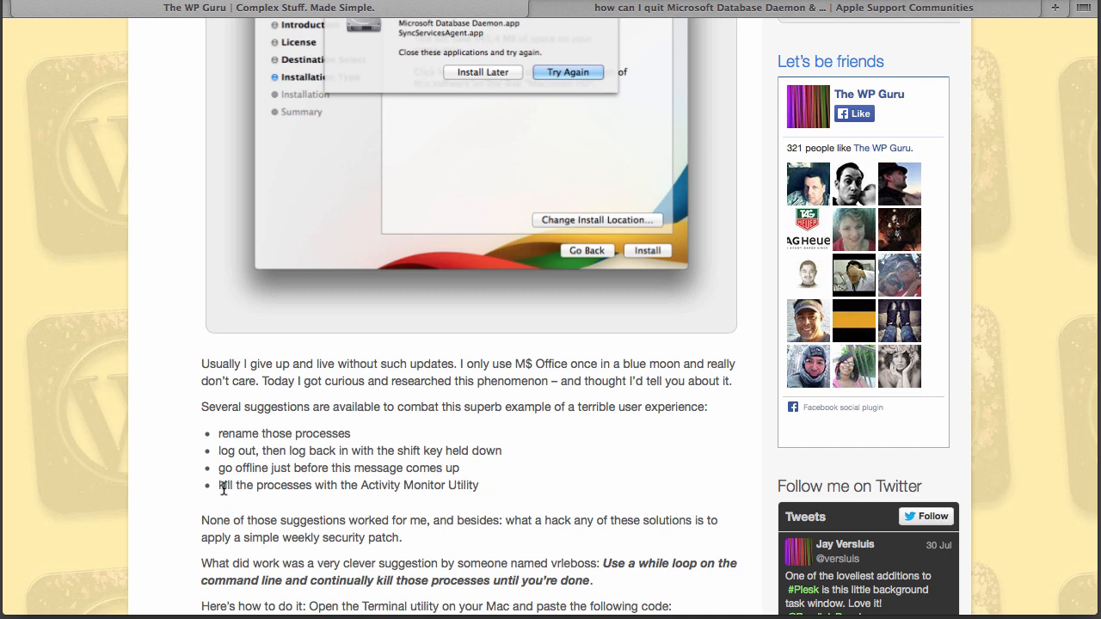
{"action": "scroll", "scroll_direction": "down", "scroll_amount": 3}
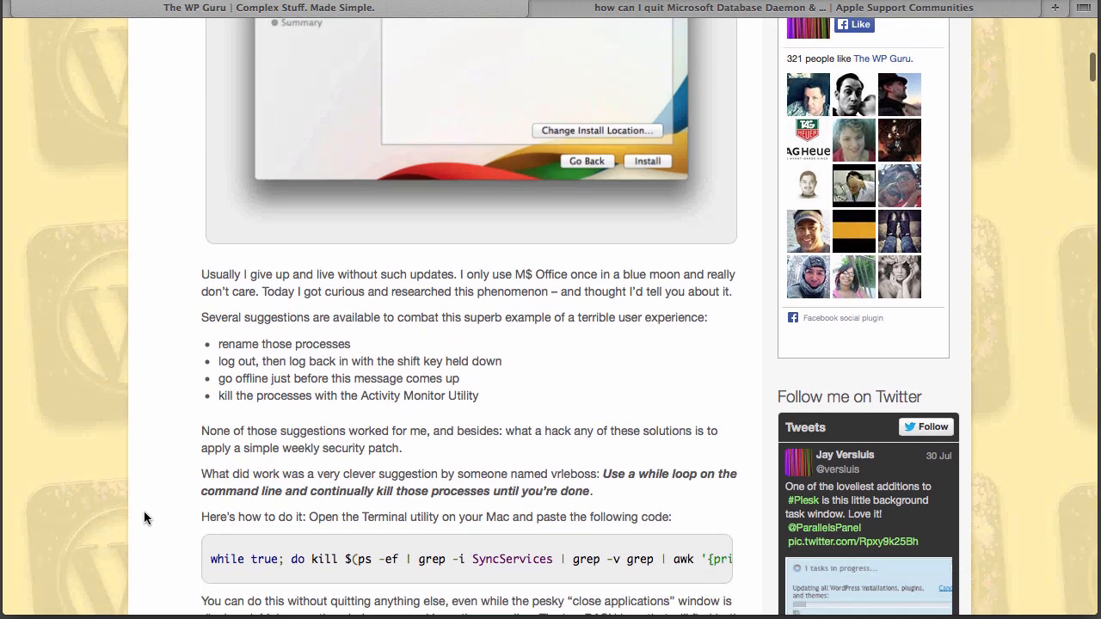
{"action": "scroll", "scroll_direction": "down", "scroll_amount": 3}
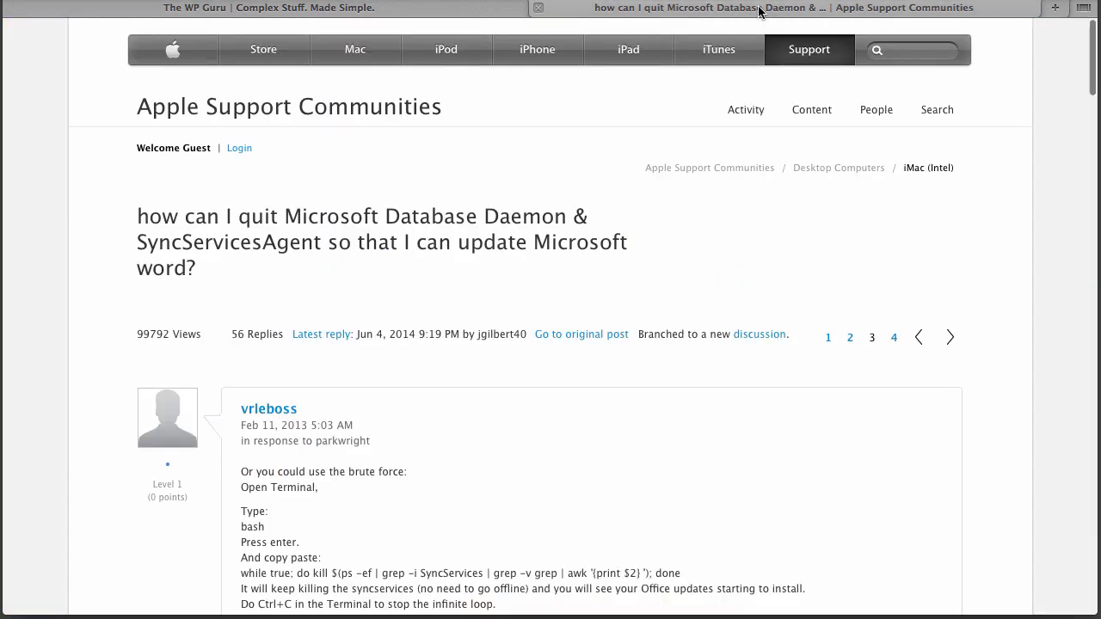
{"action": "mouse_move", "coordinate": [61, 412]}
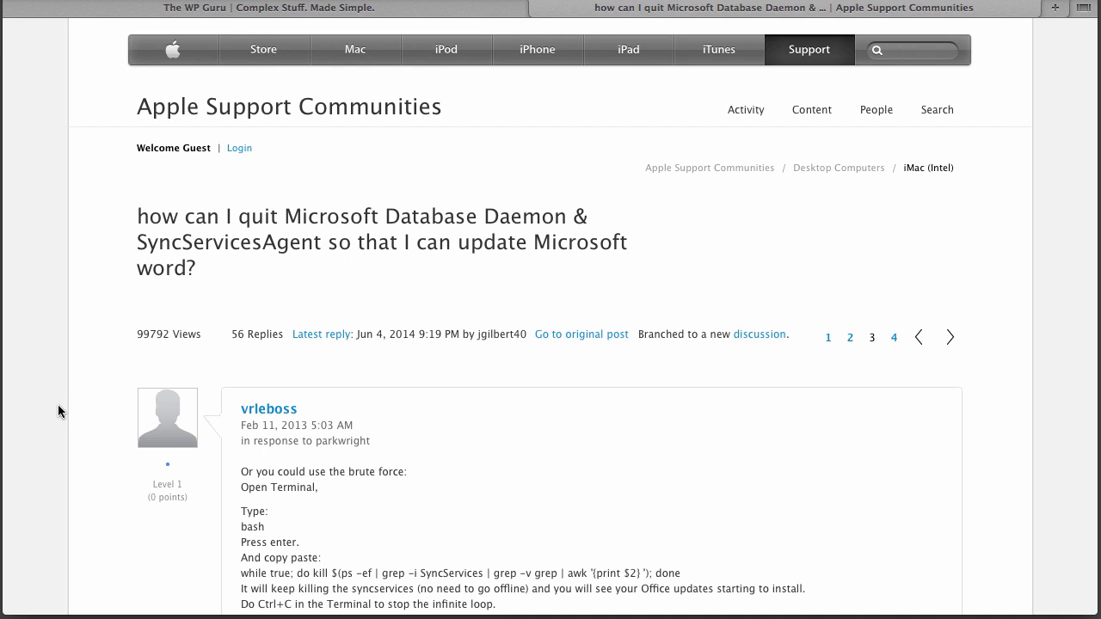
- Select the 'while true; do kill ...; done' line in the brute-force reply
{"action": "scroll", "scroll_direction": "down", "scroll_amount": 3}
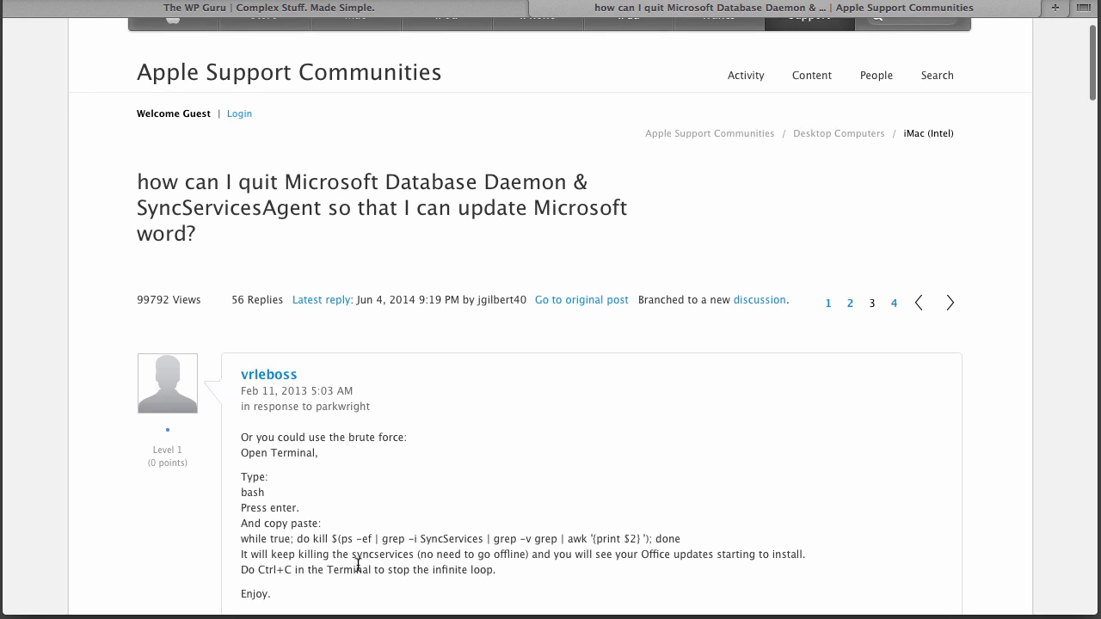
{"action": "left_click_drag", "start_coordinate": [243, 538], "coordinate": [339, 538]}
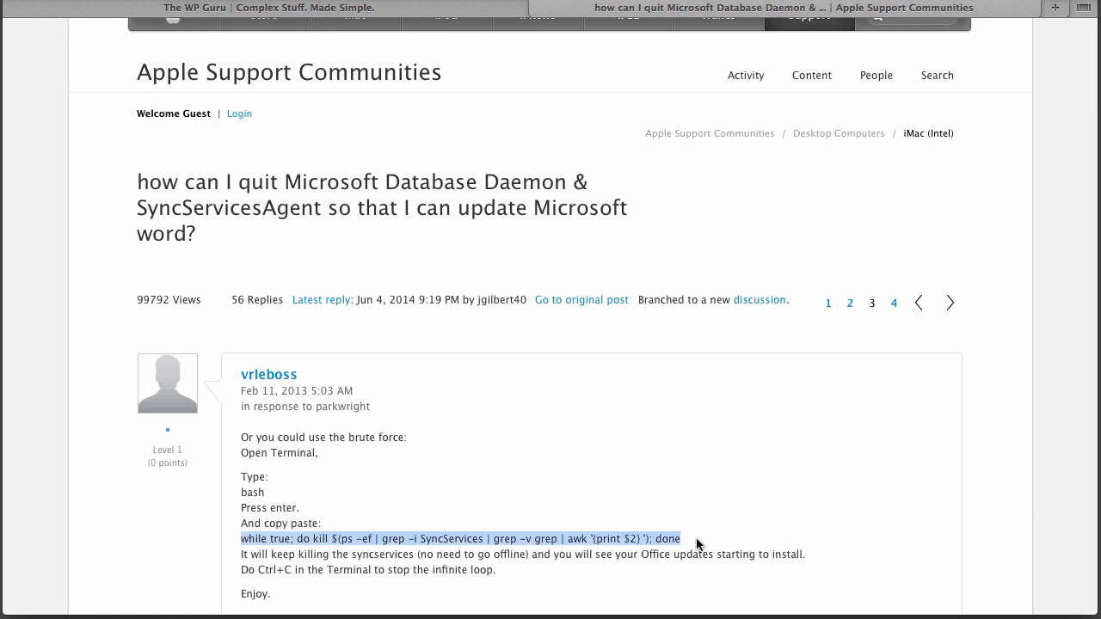
{"action": "mouse_move", "coordinate": [771, 533]}
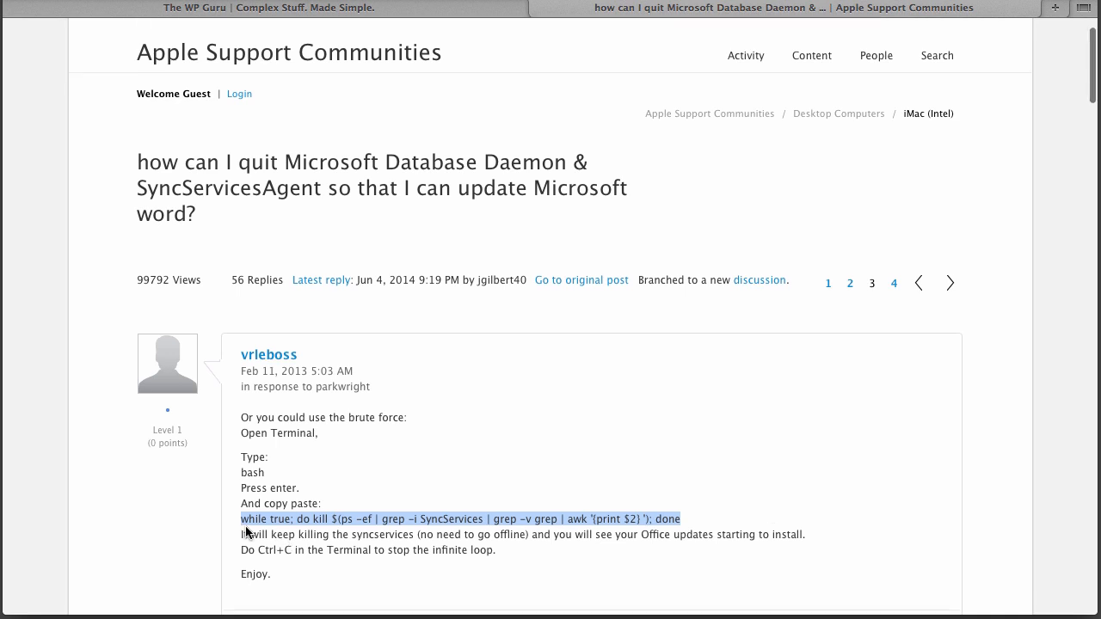
{"action": "mouse_move", "coordinate": [252, 519]}
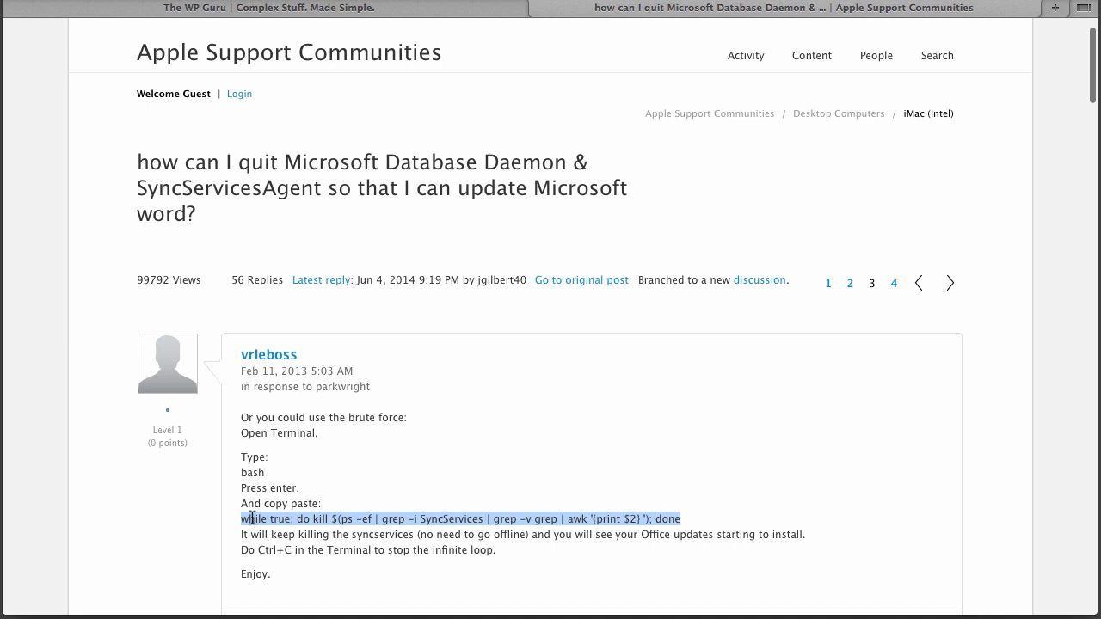
{"action": "mouse_move", "coordinate": [468, 519]}
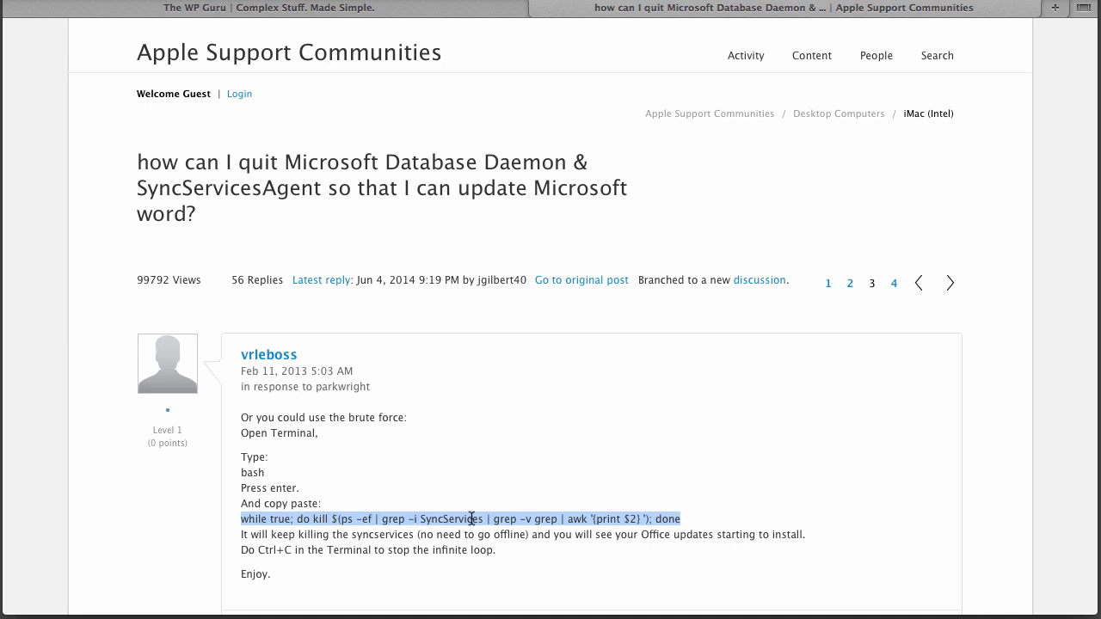
{"action": "mouse_move", "coordinate": [513, 547]}
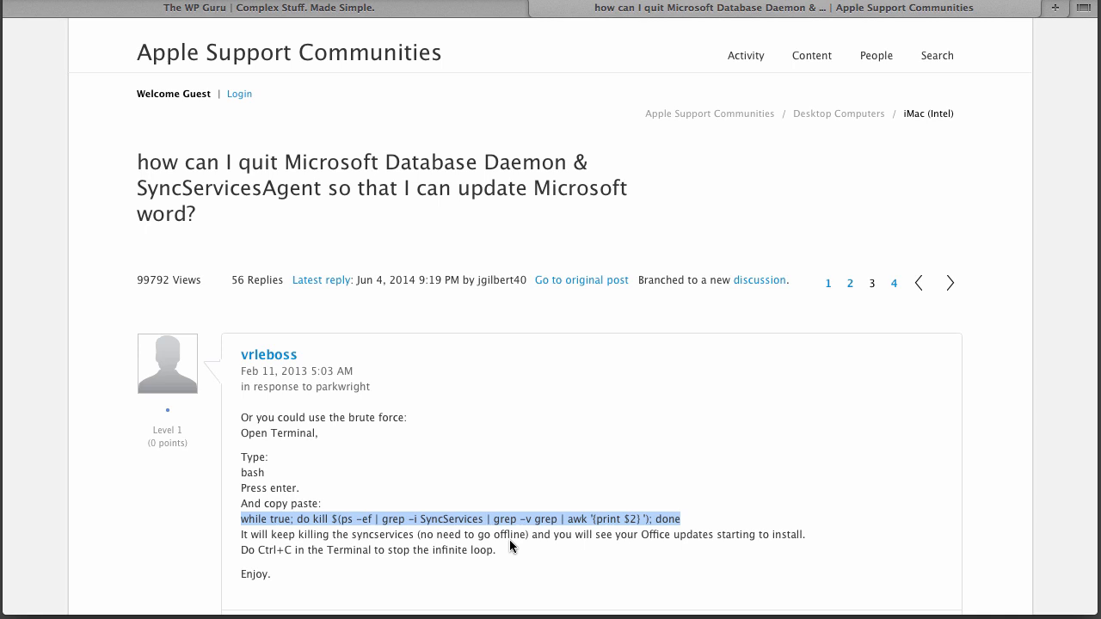
{"action": "mouse_move", "coordinate": [690, 525]}
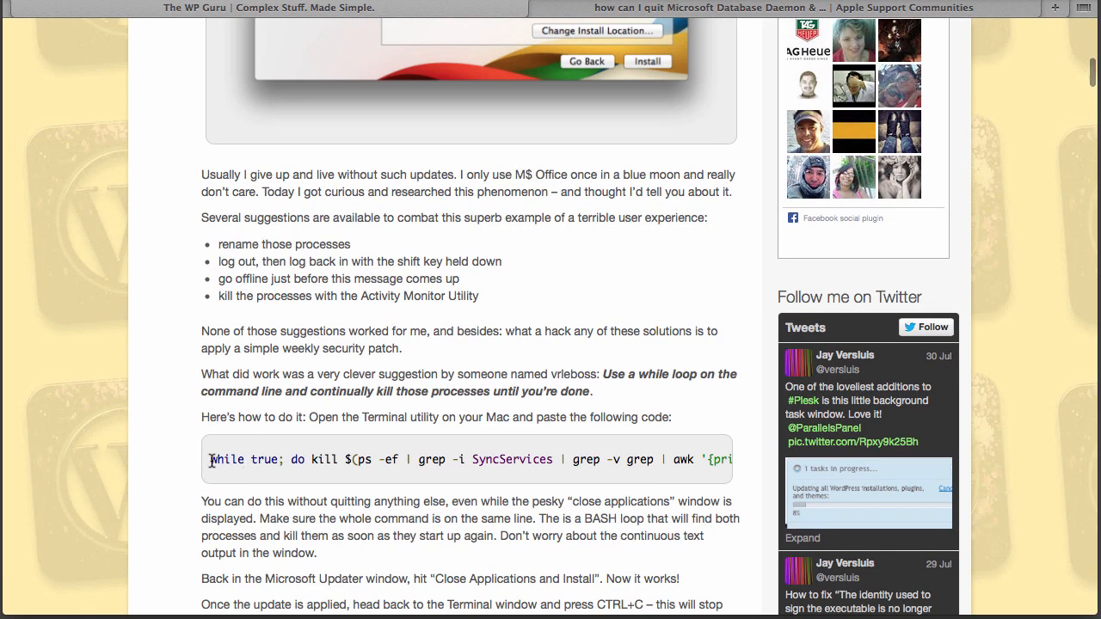
- Select the whole kill loop command in the WP Guru code box and copy it
{"action": "left_click_drag", "start_coordinate": [210, 459], "coordinate": [731, 460]}
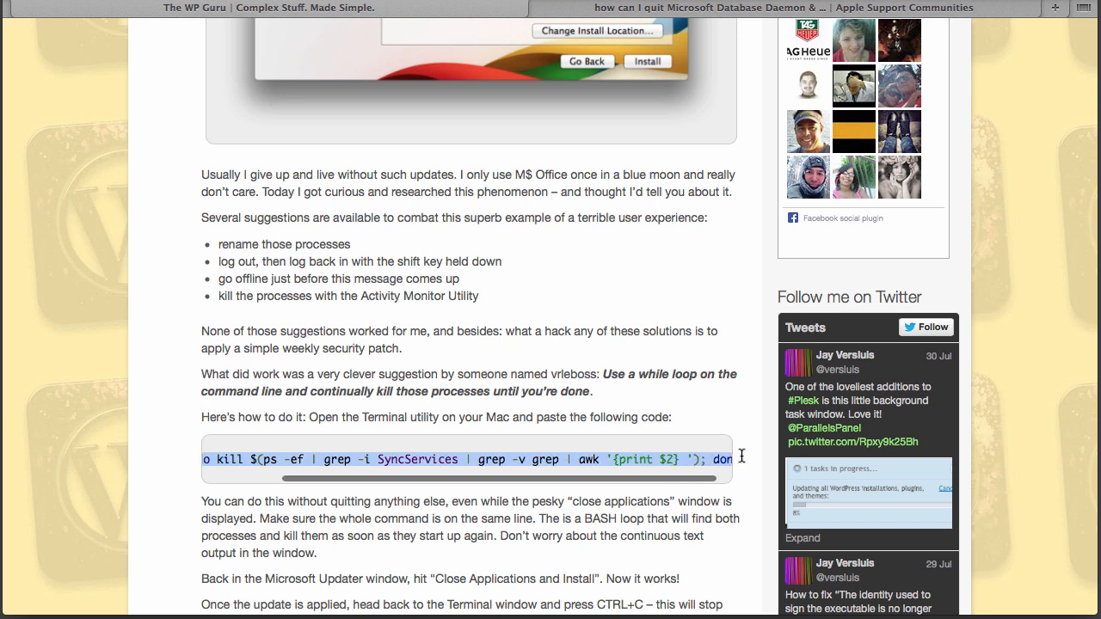
{"action": "right_click", "coordinate": [702, 460]}
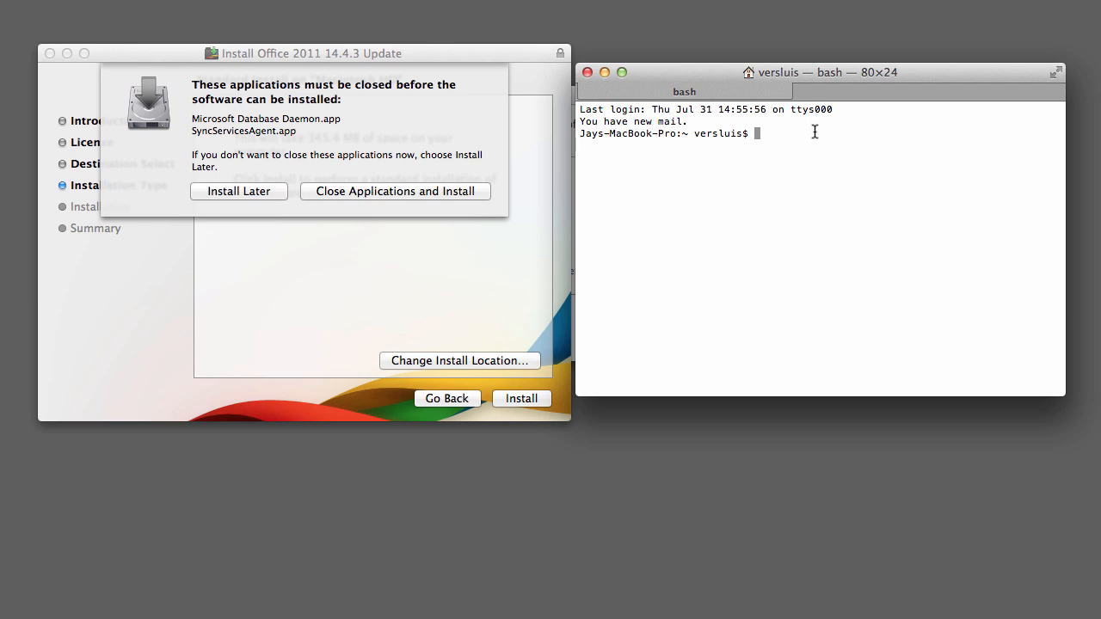
- Run the while true loop killing SyncServices processes in Terminal
{"action": "type", "text": "while true; do kill $(ps -ef | grep -i SyncServices | grep -v grep | awk '{print $2}'); done"}
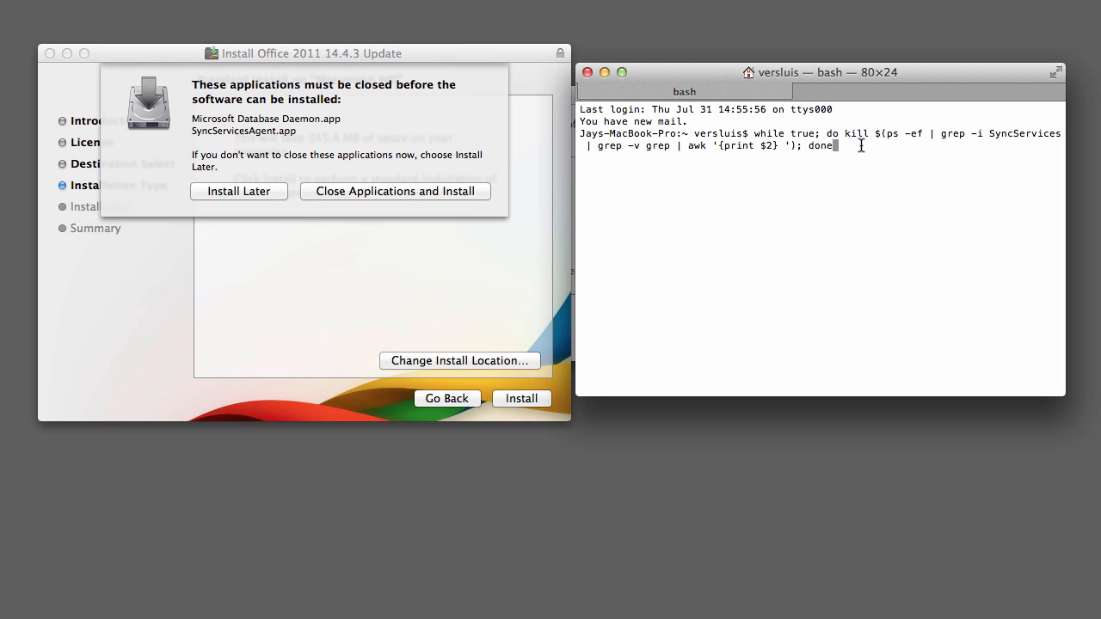
{"action": "left_click", "coordinate": [396, 191]}
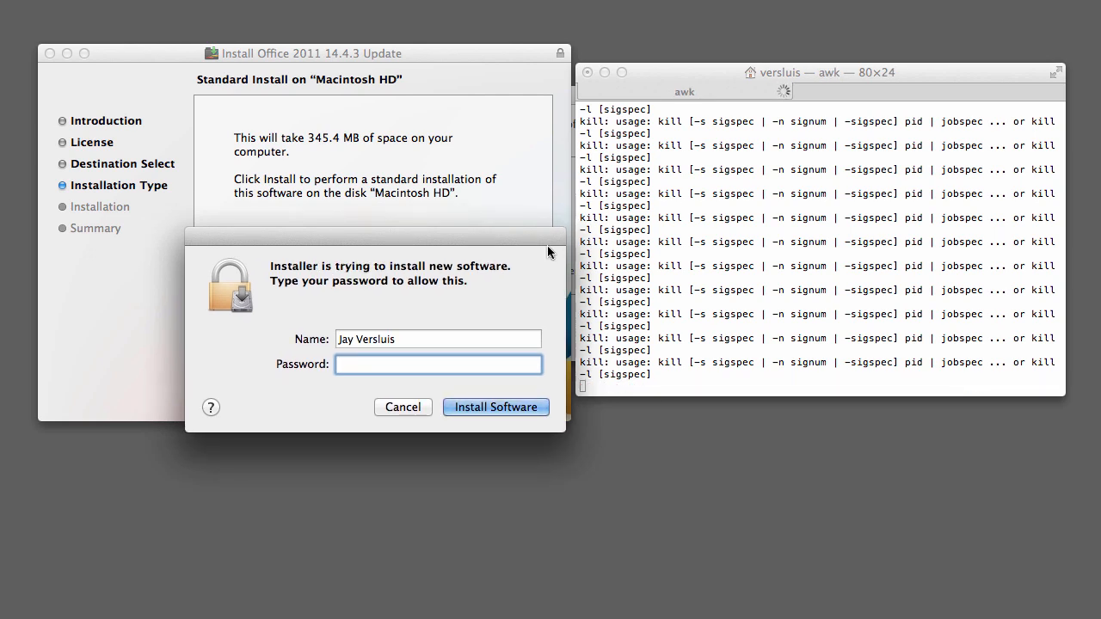
{"action": "mouse_move", "coordinate": [527, 313]}
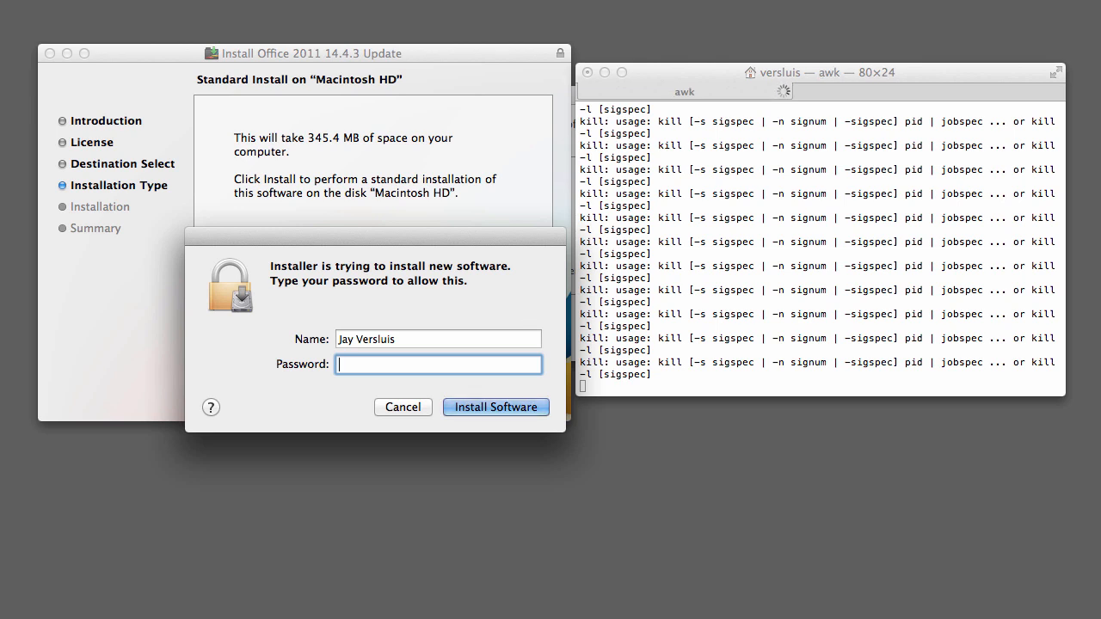
- Approve the administrator request with Install Software so the update proceeds
{"action": "left_click", "coordinate": [496, 406]}
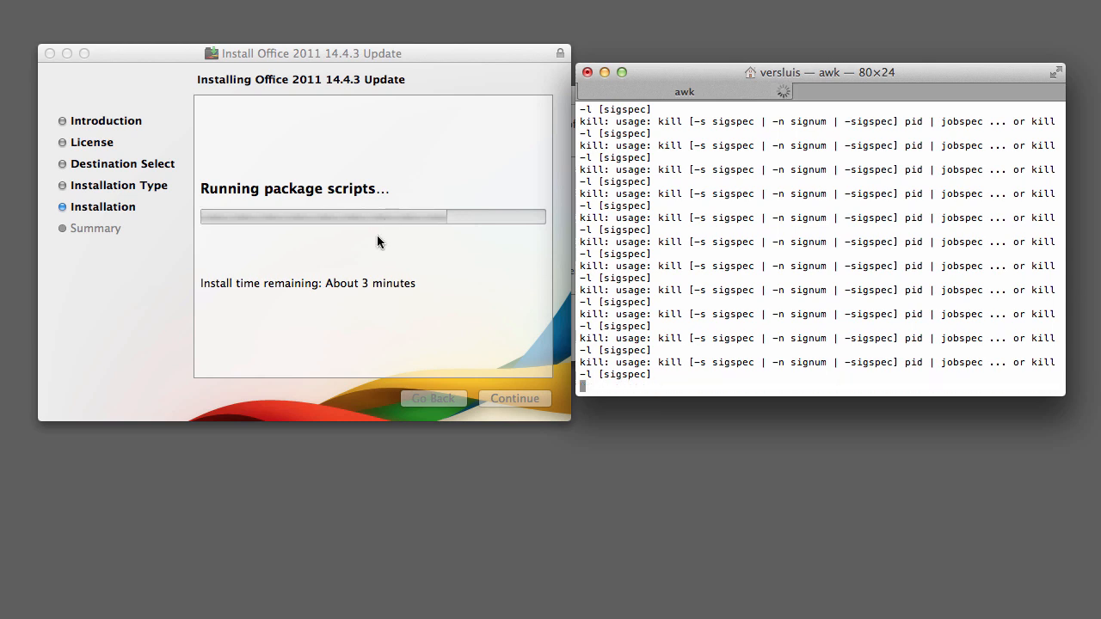
{"action": "mouse_move", "coordinate": [242, 406]}
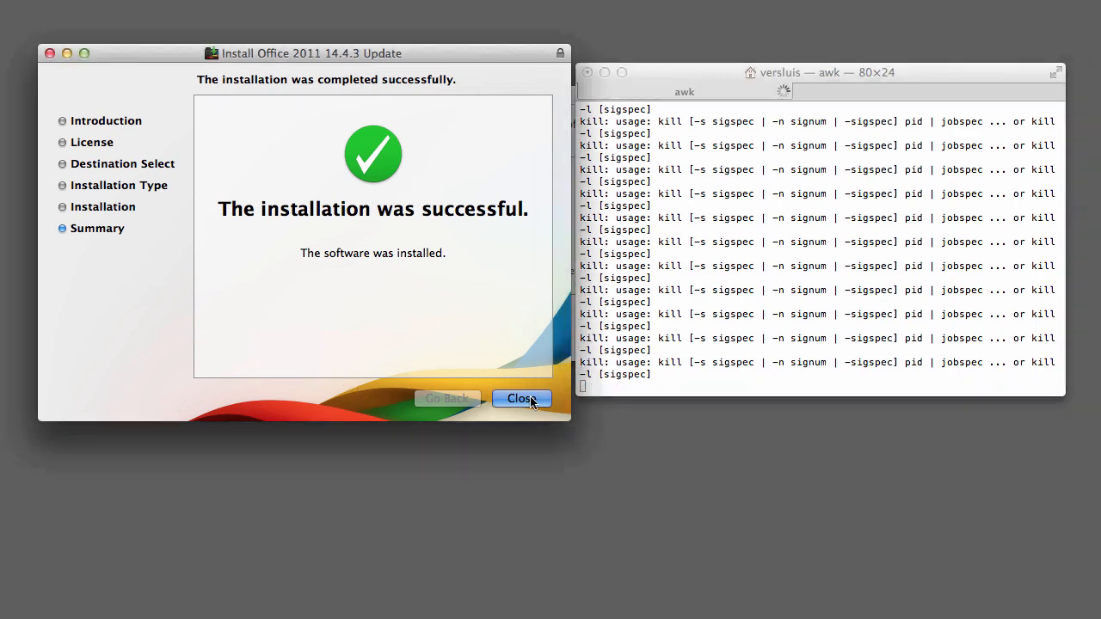
- Close the installer once the 14.4.3 update reports success
{"action": "left_click", "coordinate": [523, 399]}
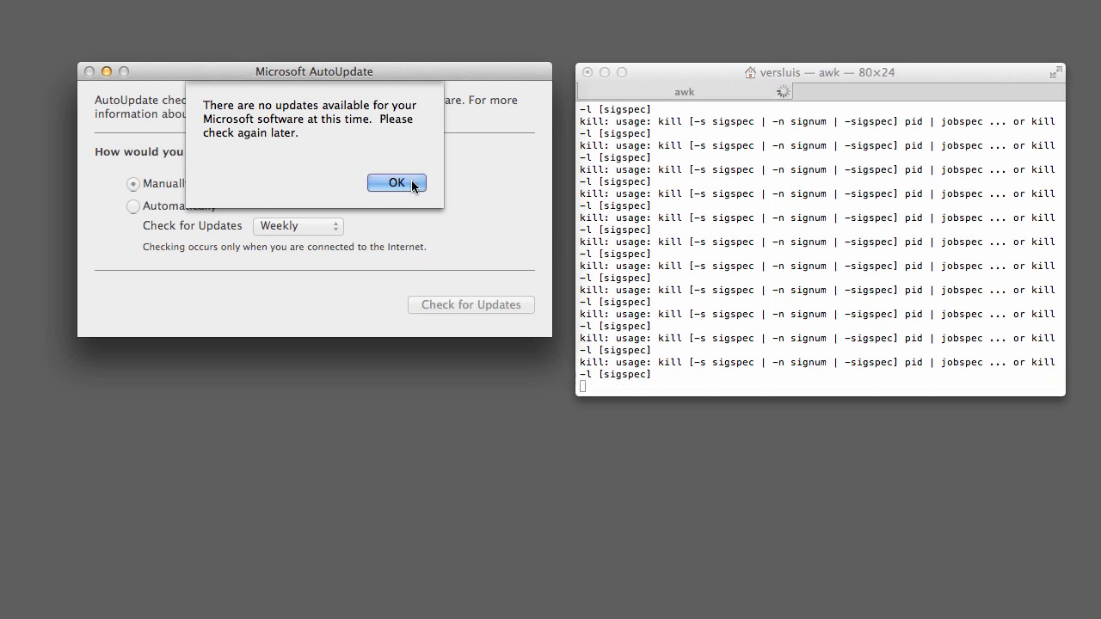
- Dismiss the 'no updates available' alert and close the Microsoft AutoUpdate window
{"action": "left_click", "coordinate": [396, 182]}
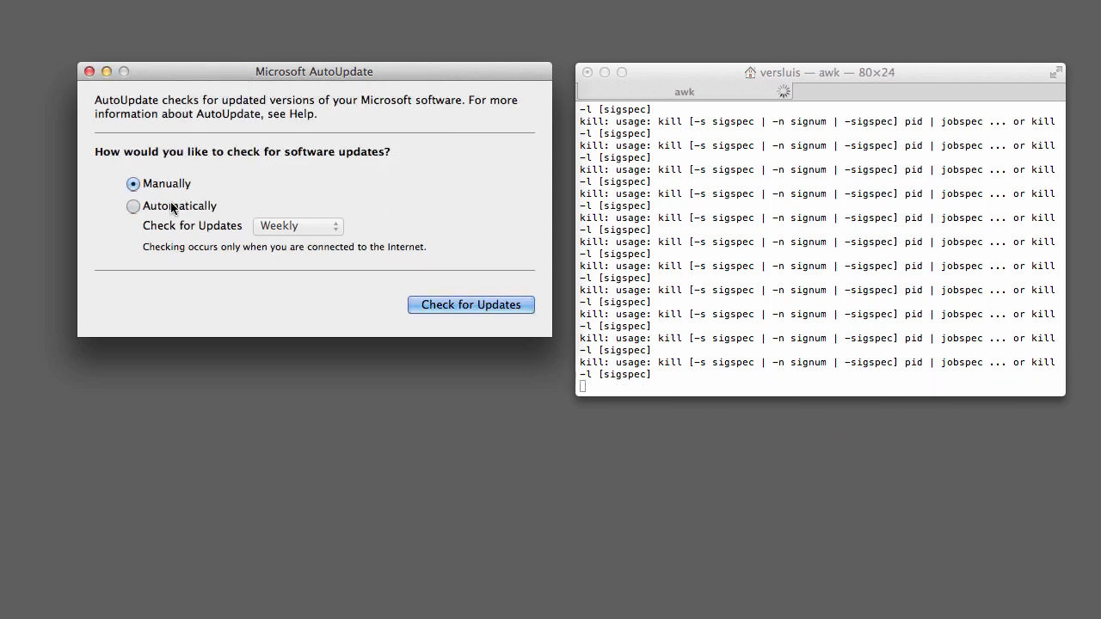
{"action": "left_click", "coordinate": [826, 73]}
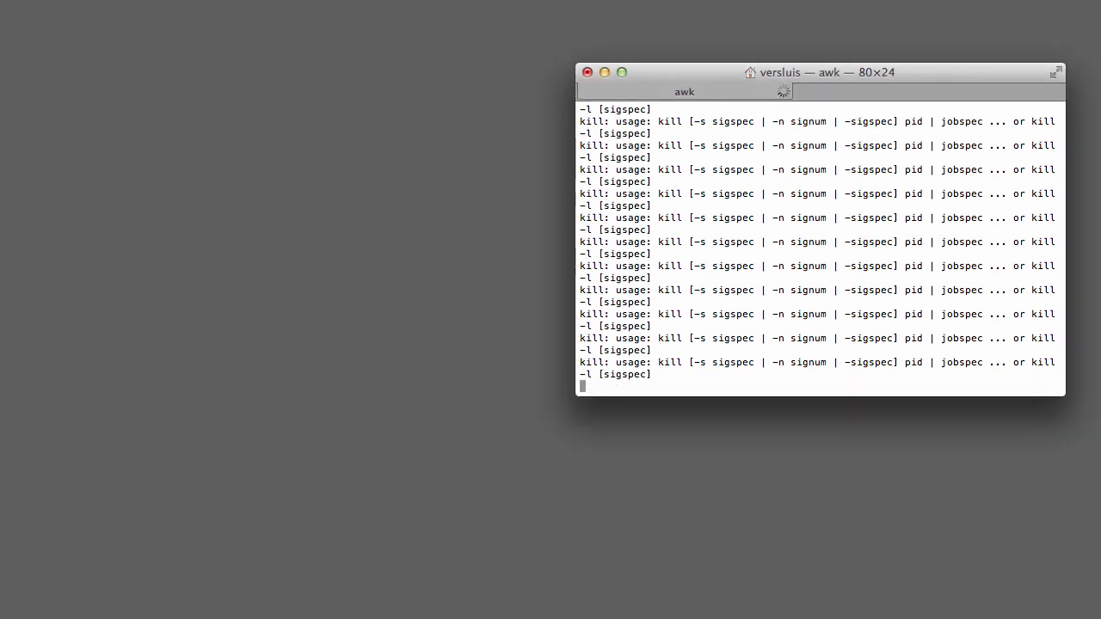
{"action": "mouse_move", "coordinate": [664, 79]}
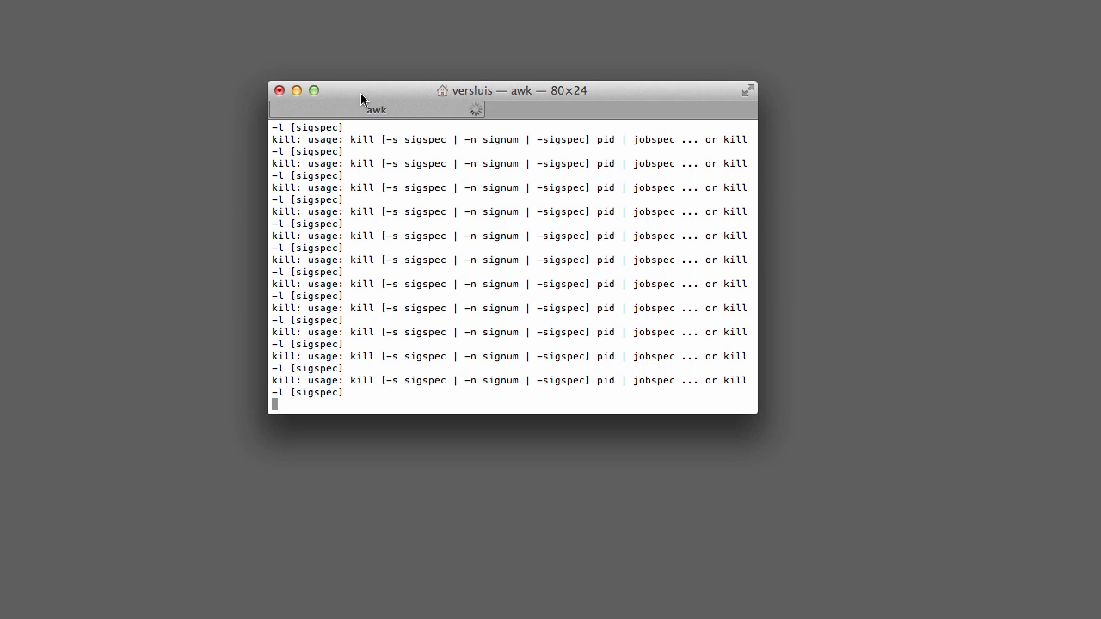
- Interrupt the infinite kill loop with Control+C until the bash prompt returns
{"action": "key", "text": "Ctrl+c"}
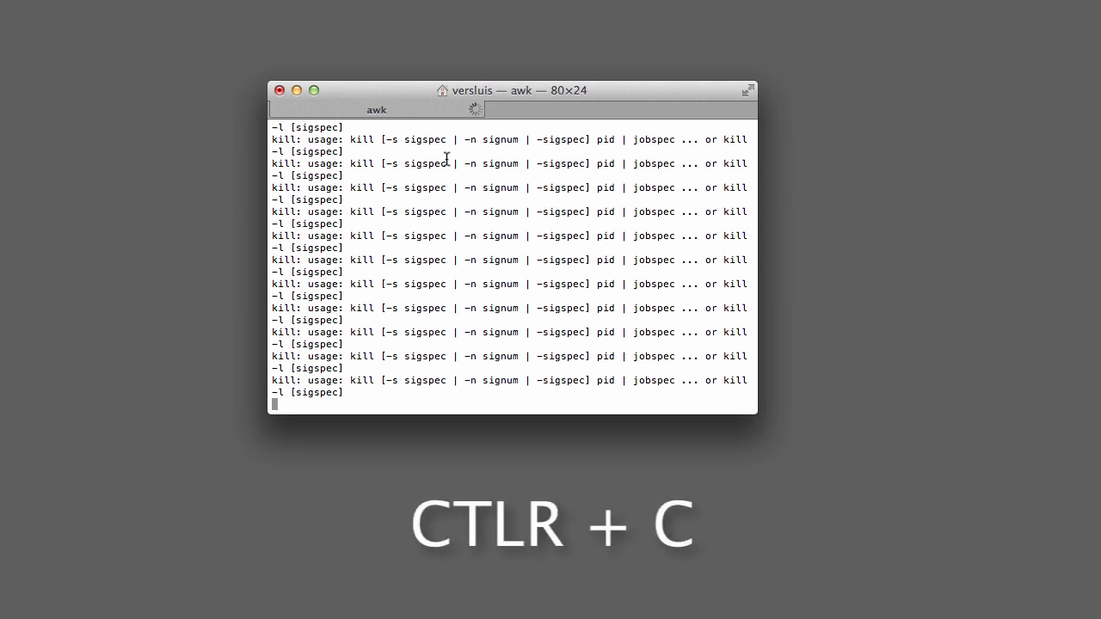
{"action": "key", "text": "ctrl+c"}
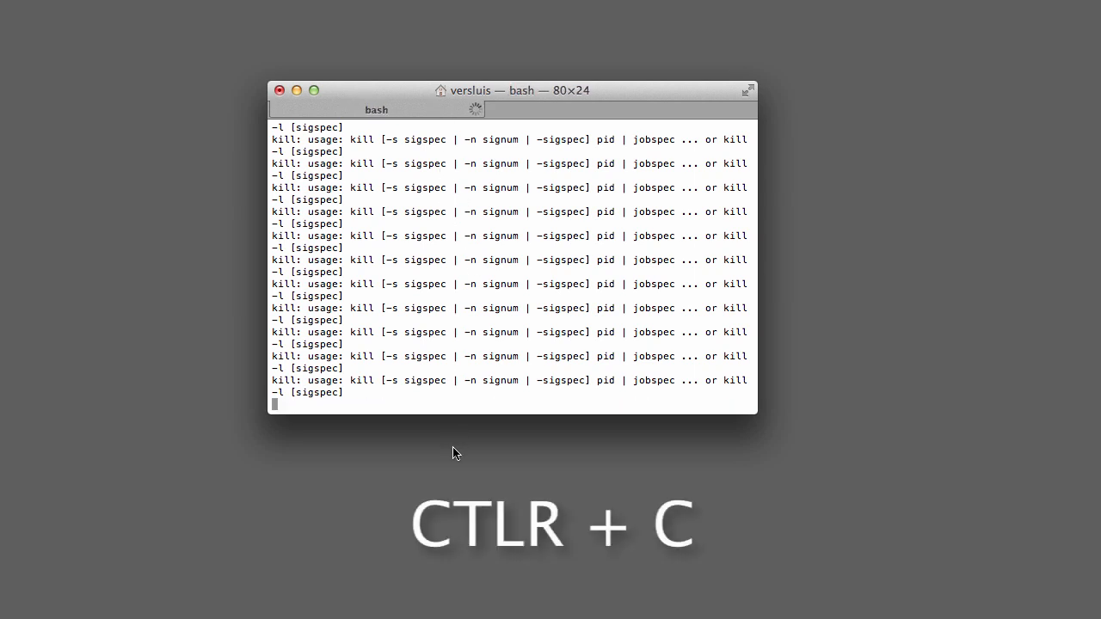
{"action": "key", "text": "ctrl+c"}
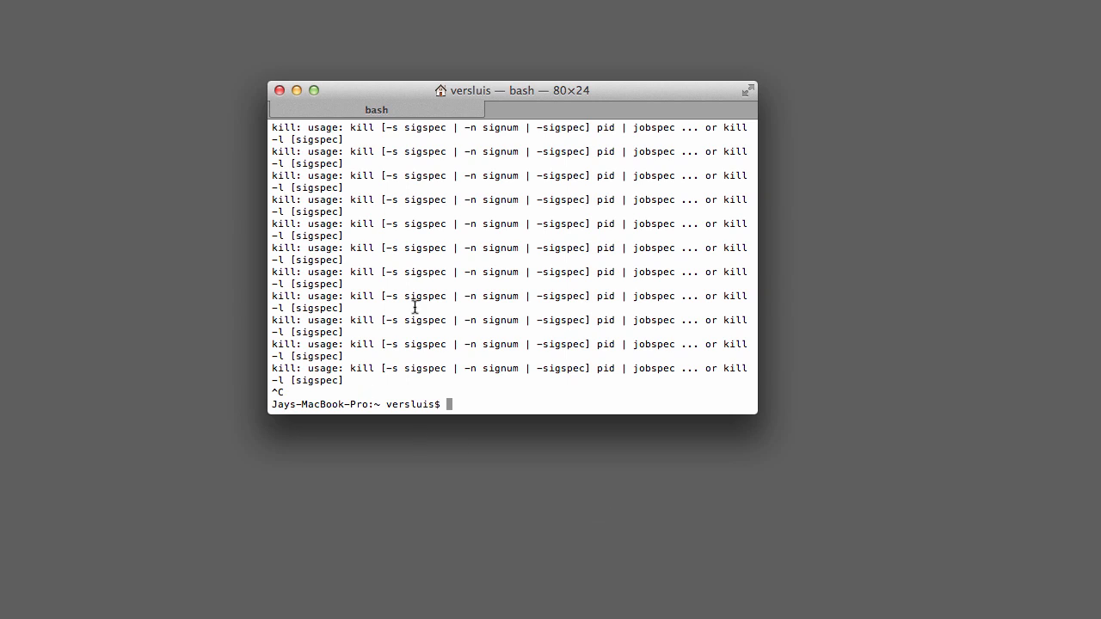
{"action": "mouse_move", "coordinate": [482, 368]}
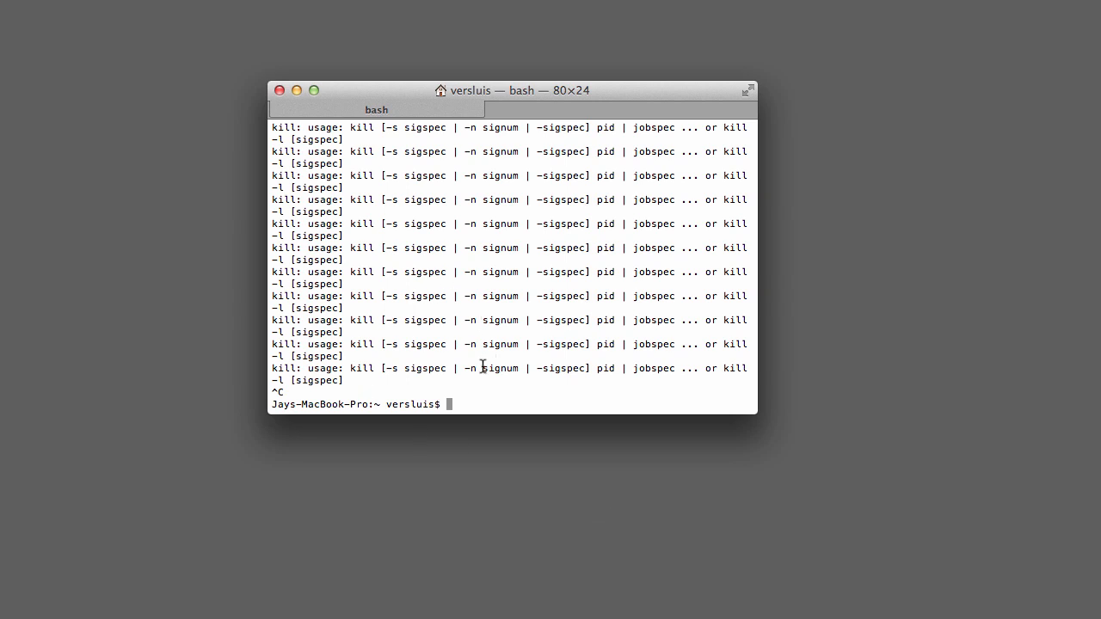
{"action": "mouse_move", "coordinate": [347, 110]}
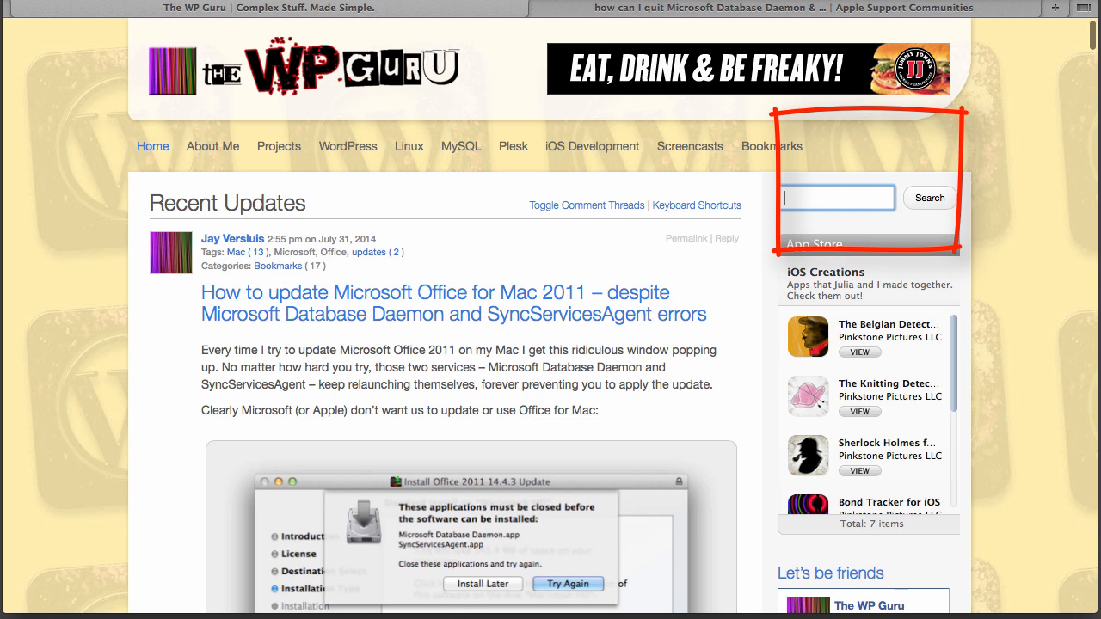
- Search The WP Guru for 'update office' and scroll through the results
{"action": "type", "text": "update office"}
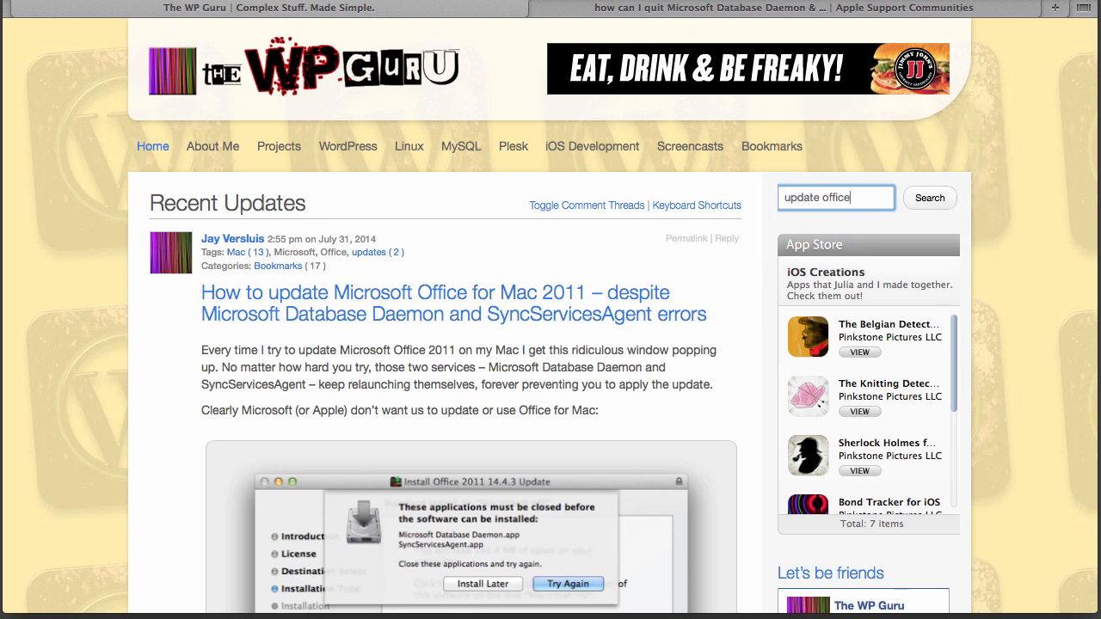
{"action": "left_click", "coordinate": [928, 198]}
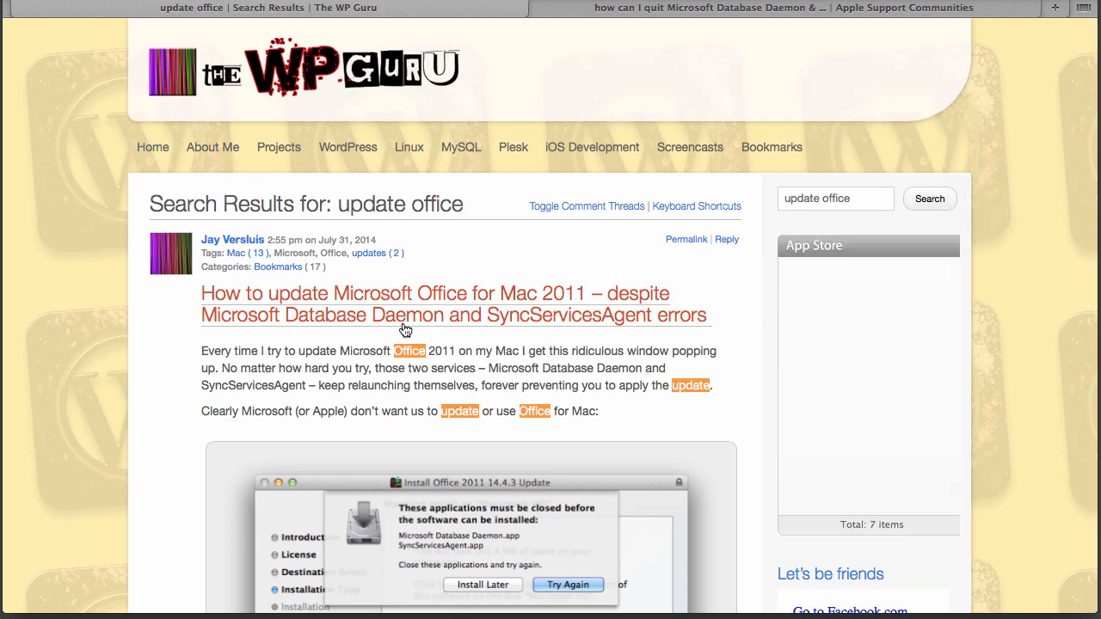
{"action": "scroll", "scroll_direction": "down", "scroll_amount": 3}
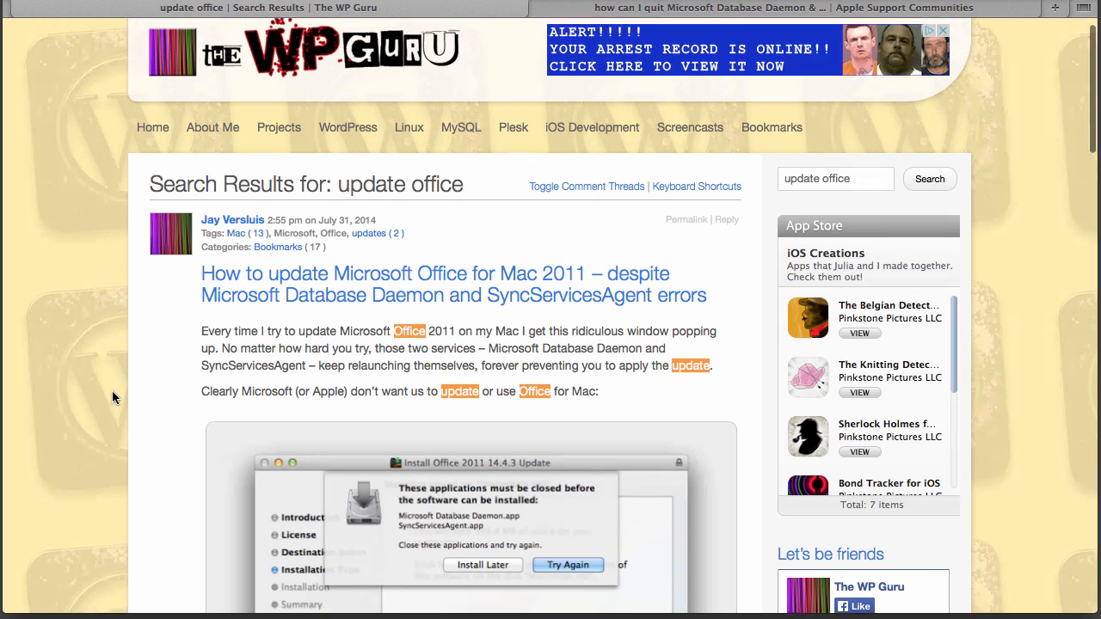